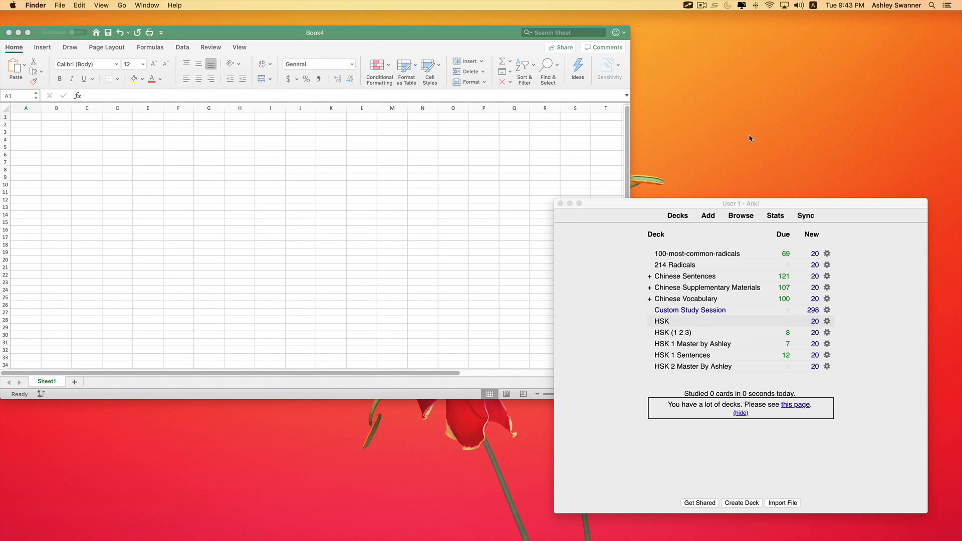
Open the card browser listing the 5,383 cards of the HSK (1 2 3) deck.
drag(740, 203, 489, 117)
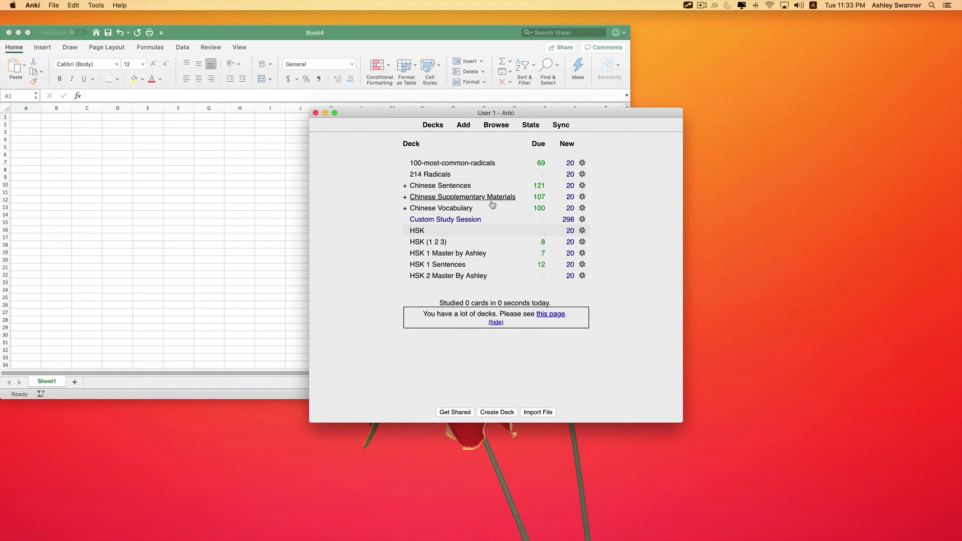
click(496, 125)
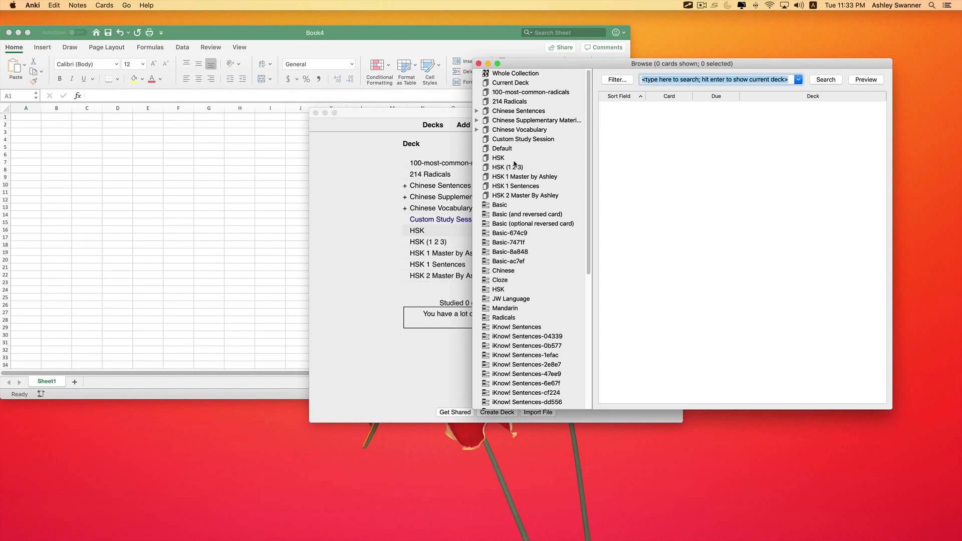
mouse_move(534, 162)
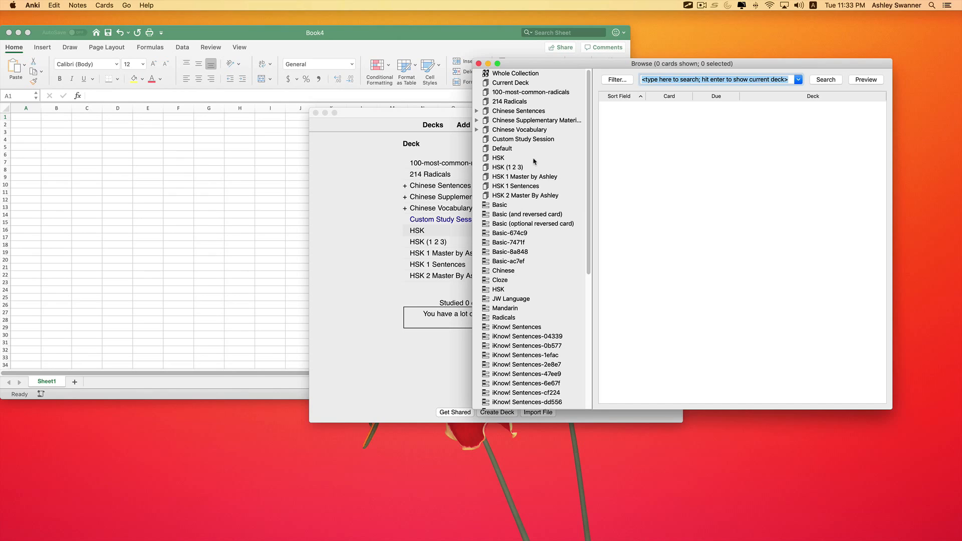
mouse_move(498, 169)
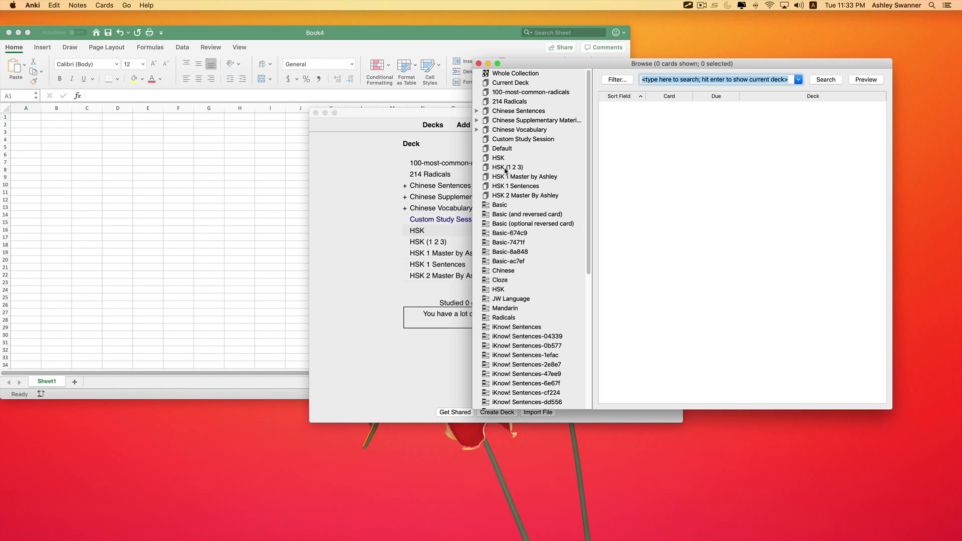
click(507, 167)
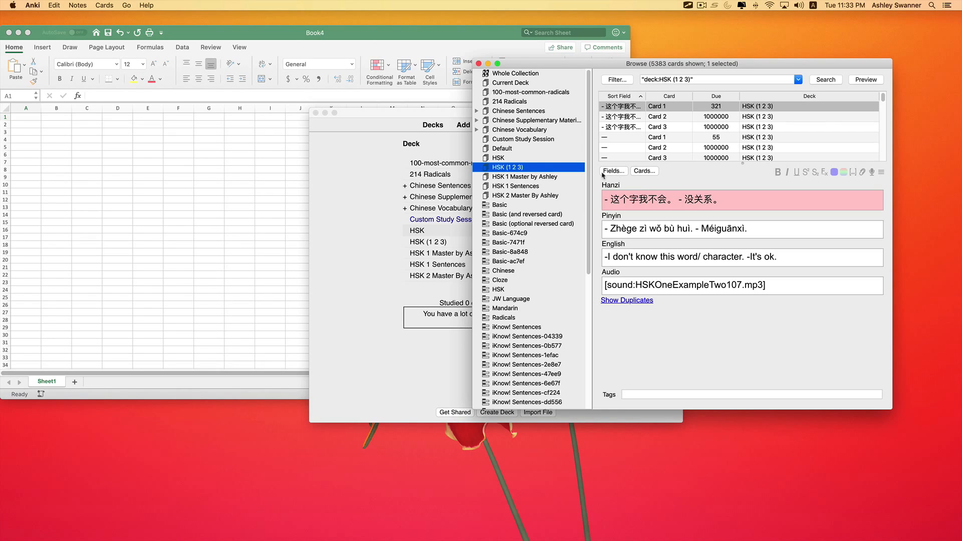
mouse_move(627, 166)
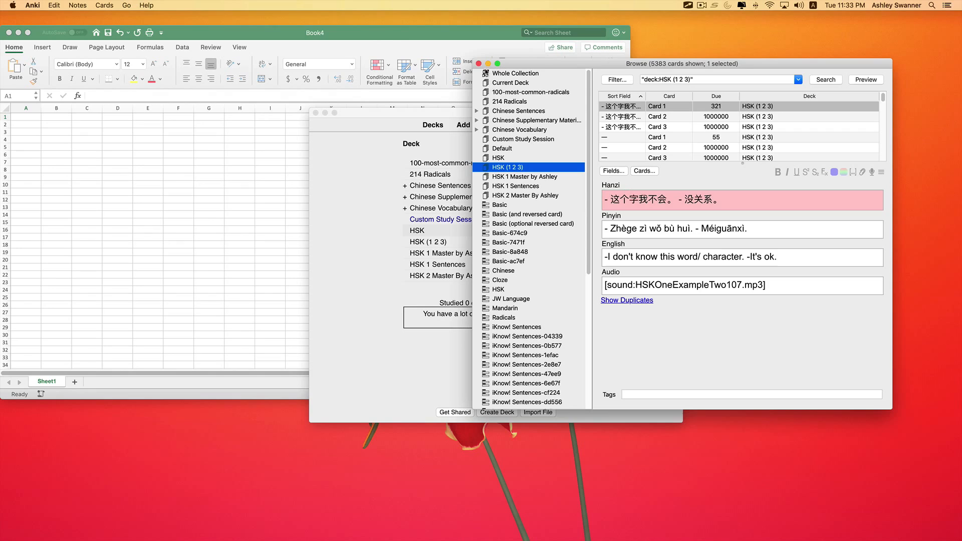
mouse_move(501, 87)
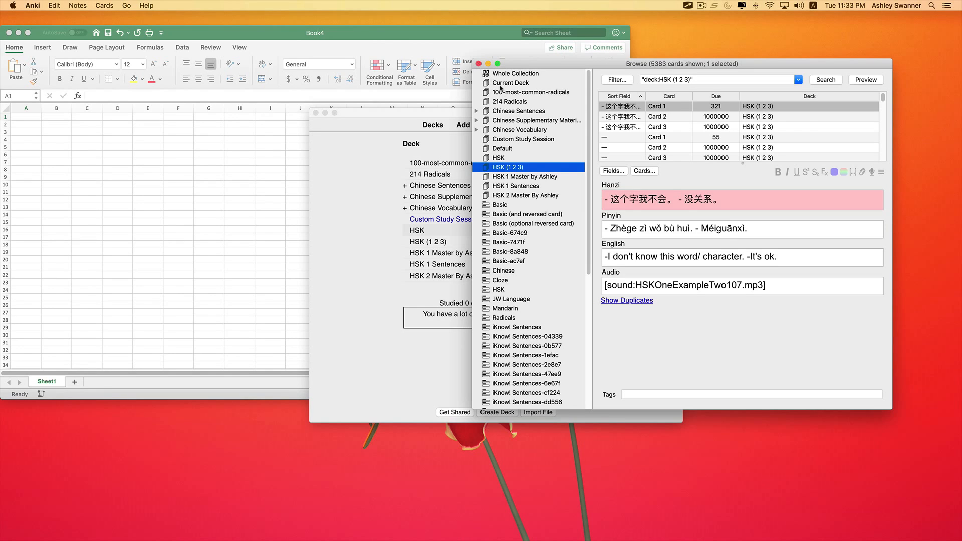
mouse_move(640, 181)
text(Hanzi)
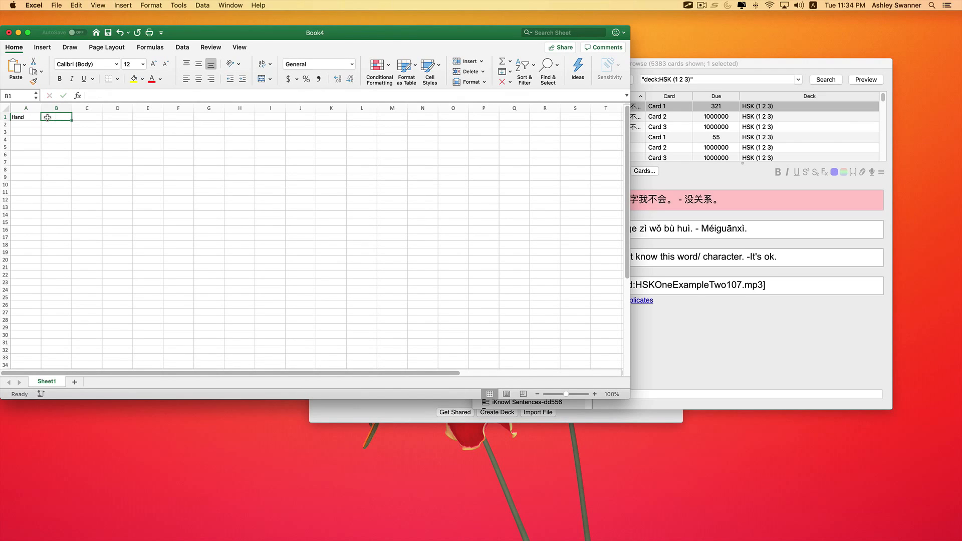
Enter the headers Hanzi, Pinyin, English, Audio and tag across cells A1 to E1.
text(Pinyin)
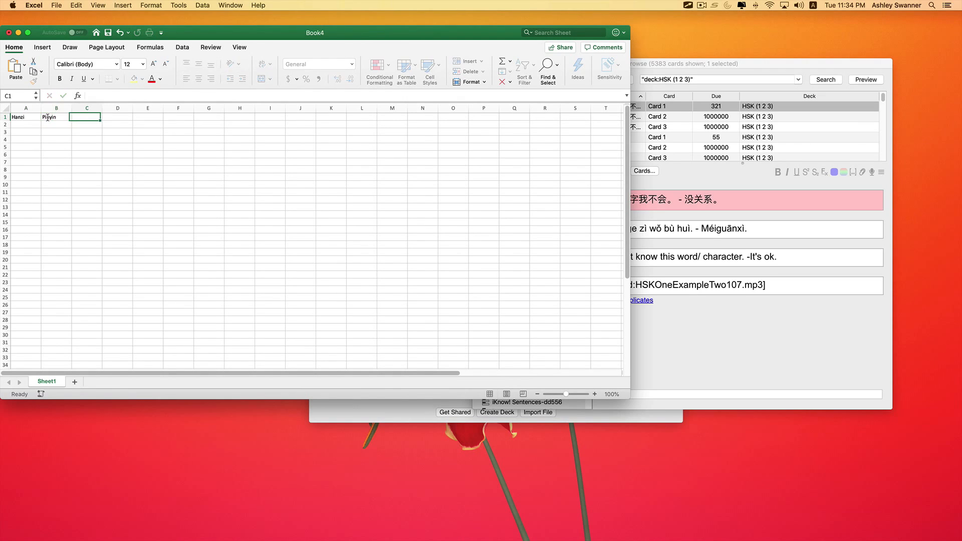
text(English)
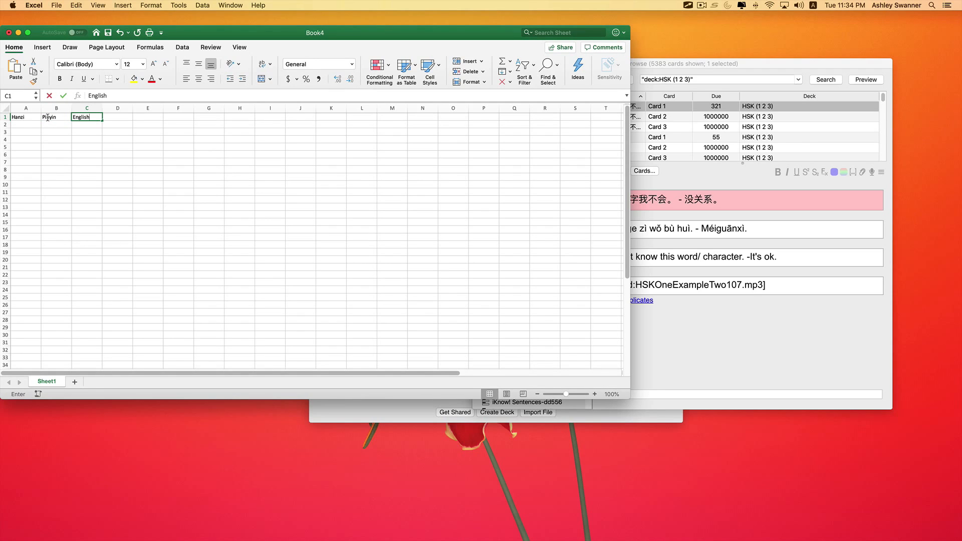
text(Audio)
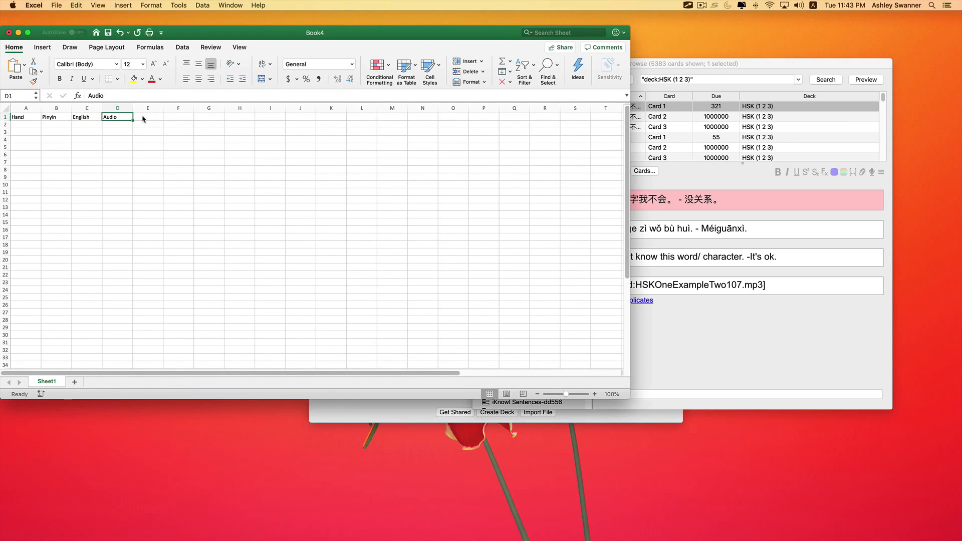
text(tag)
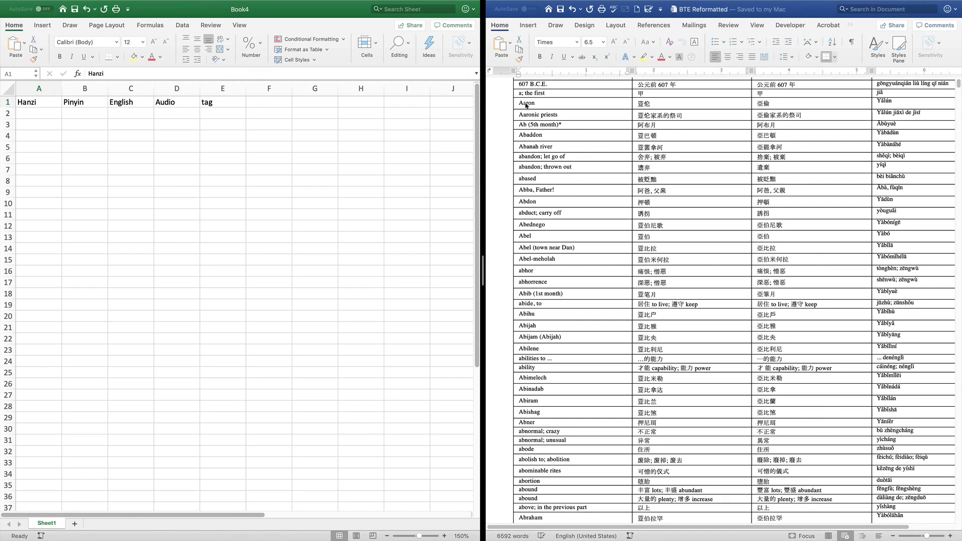
Paste the Word table's English, Hanzi and Pinyin columns into the sheet starting at row 2.
click(536, 84)
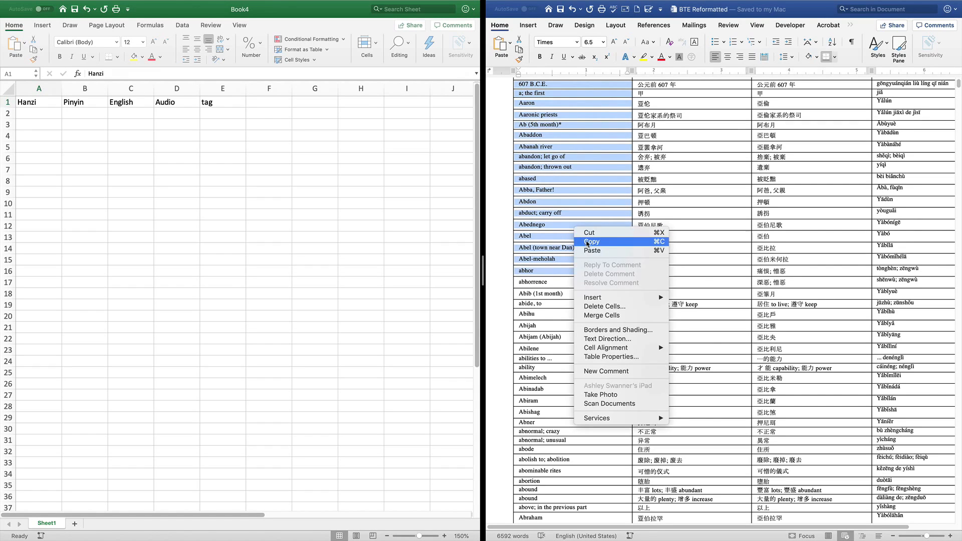
click(130, 113)
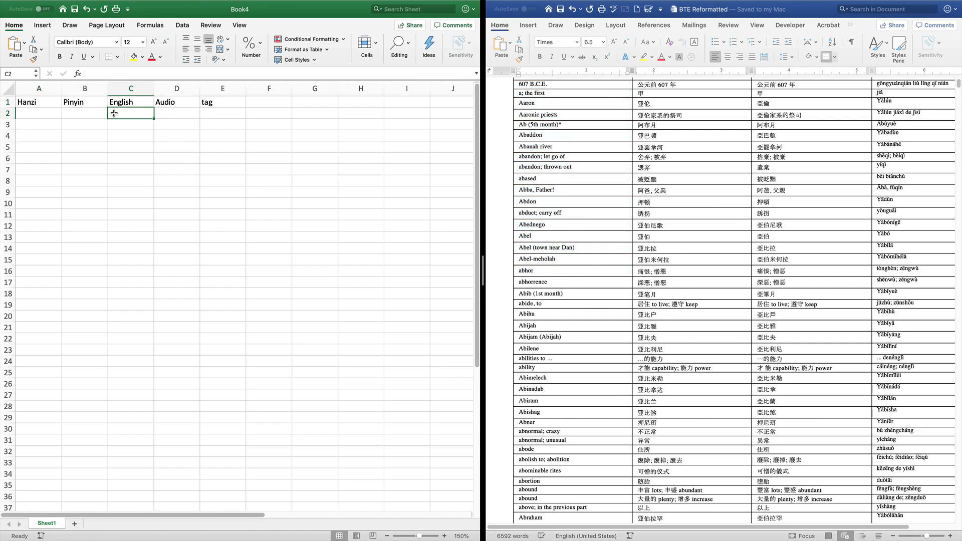
right_click(113, 113)
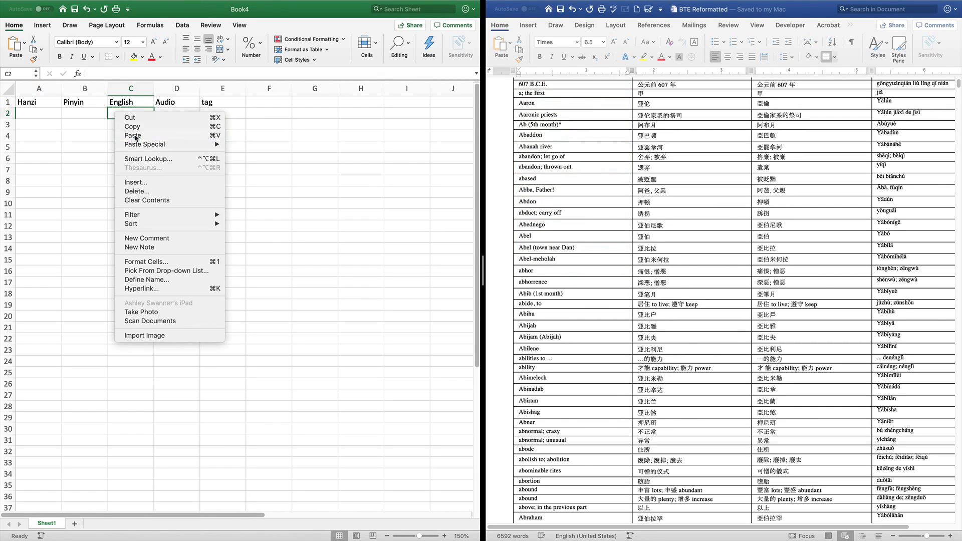
click(132, 136)
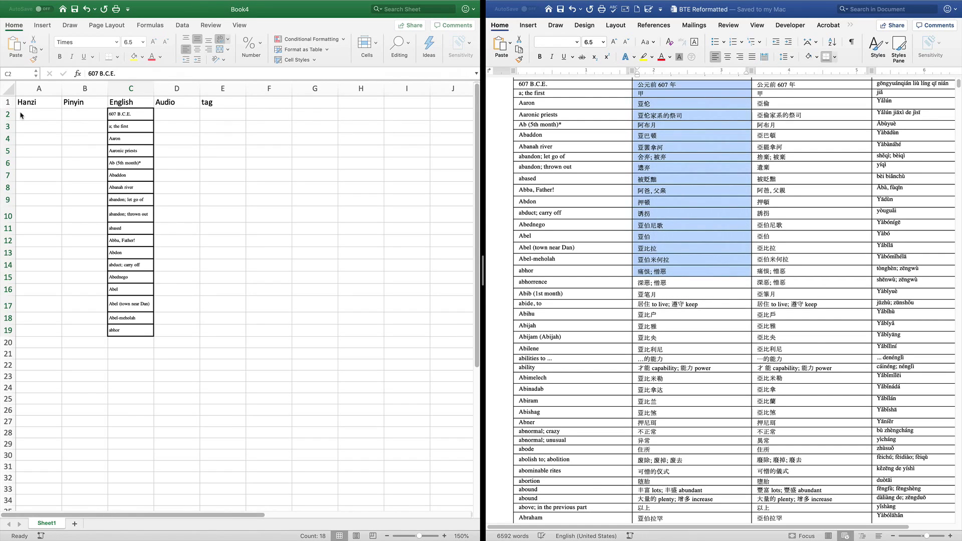
right_click(21, 114)
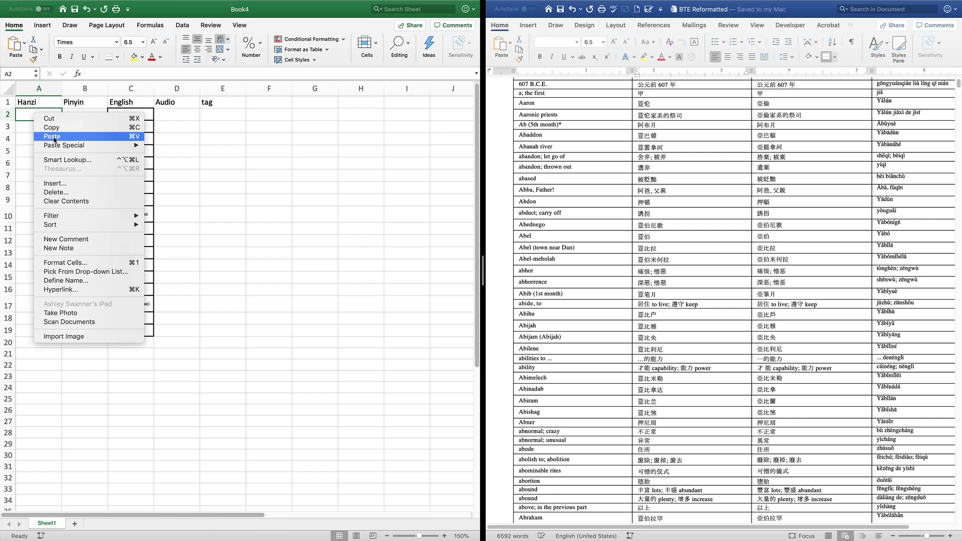
click(52, 136)
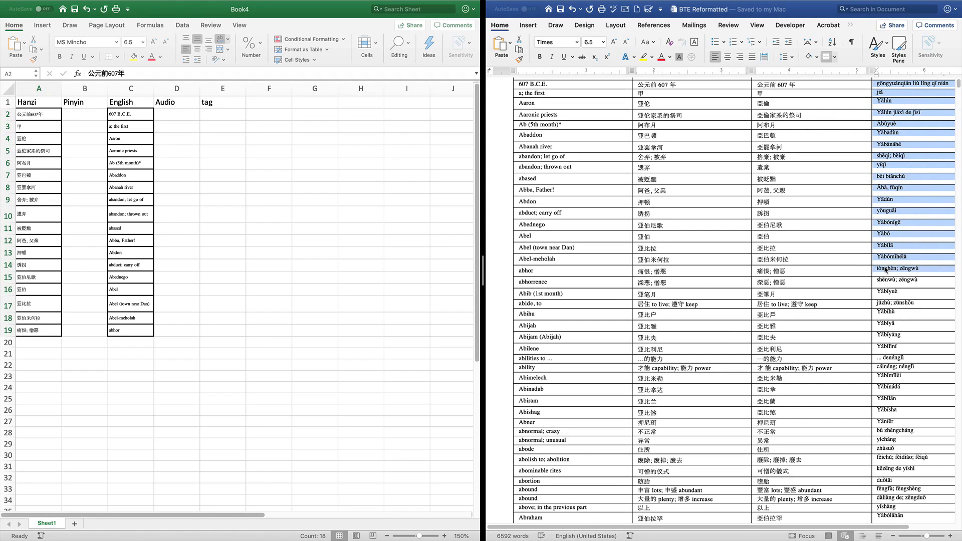
right_click(884, 268)
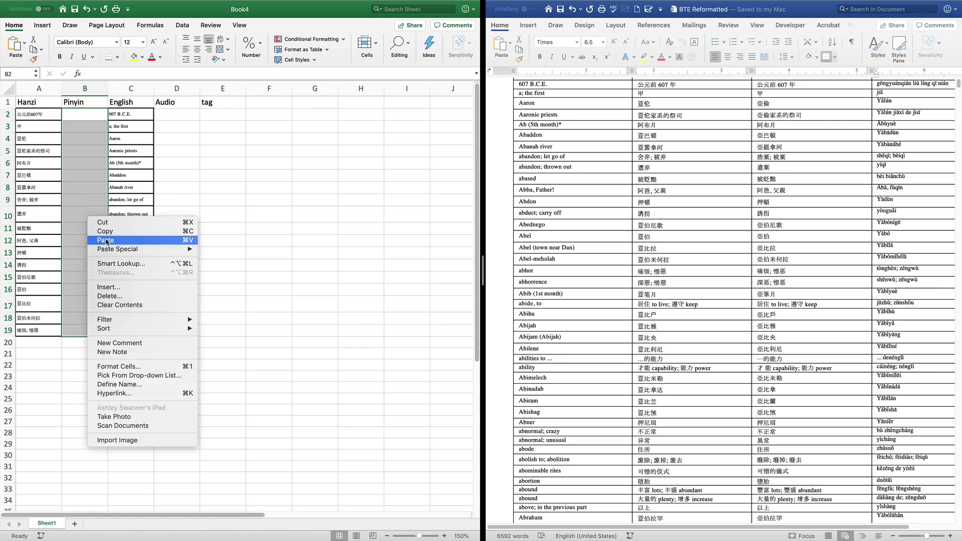
click(105, 240)
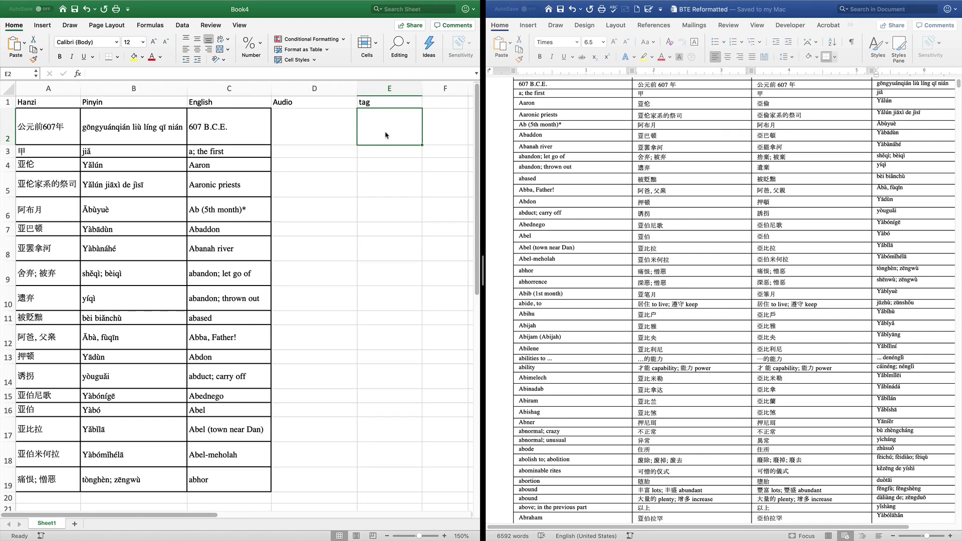
Enter 3 in E2 and fill it down through the last vocabulary row.
text(3)
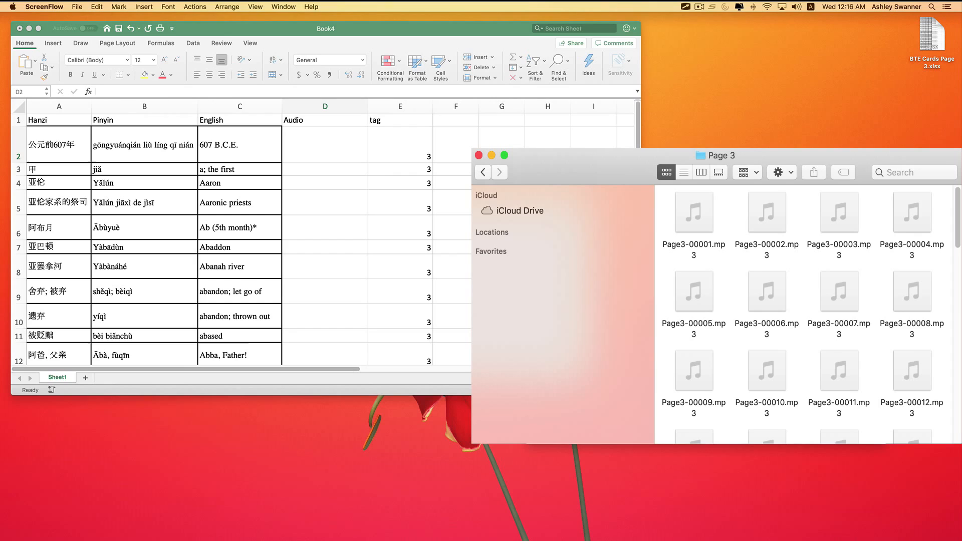
Show the Page 3 folder of numbered mp3 files beside the Excel window.
click(716, 155)
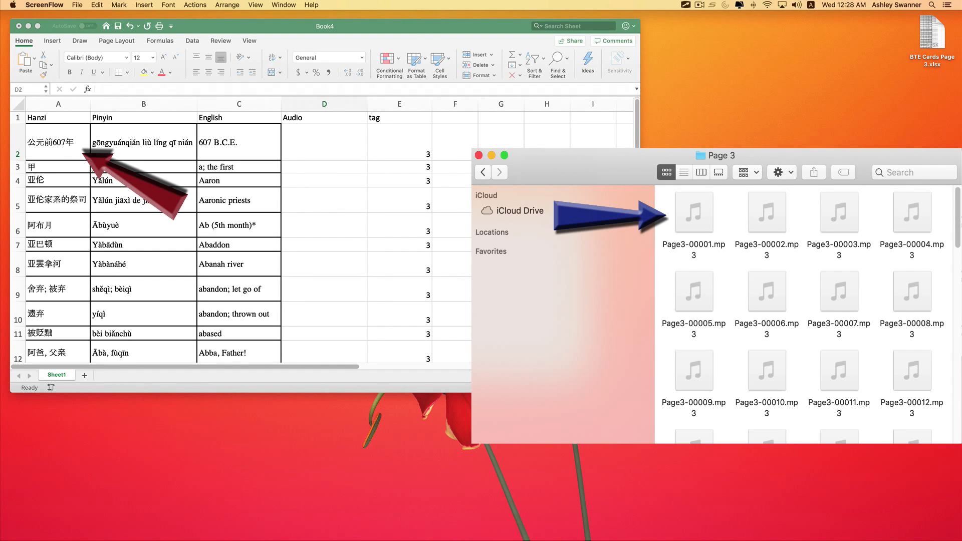
mouse_move(162, 152)
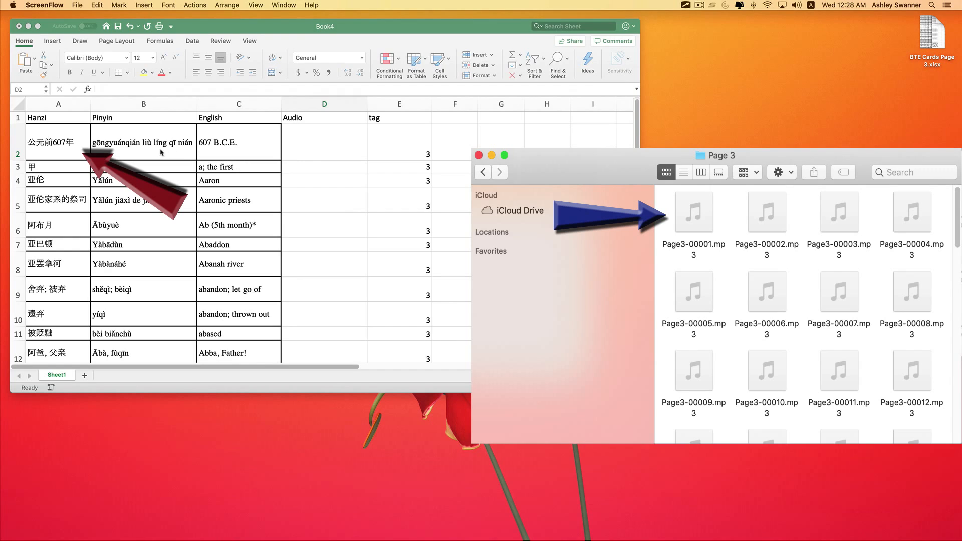
mouse_move(224, 152)
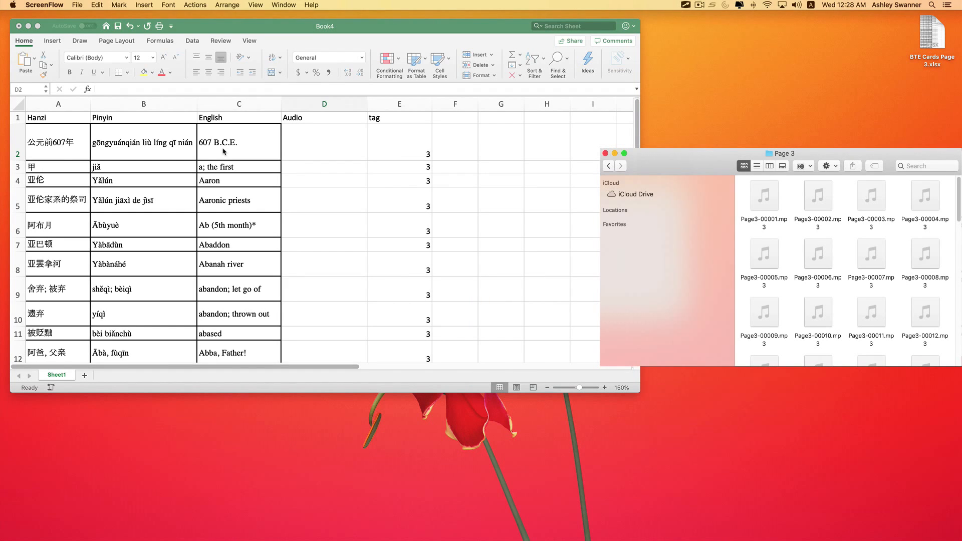
Fill column F with 1, 2, 3… from F2 down every vocabulary row.
text(2)
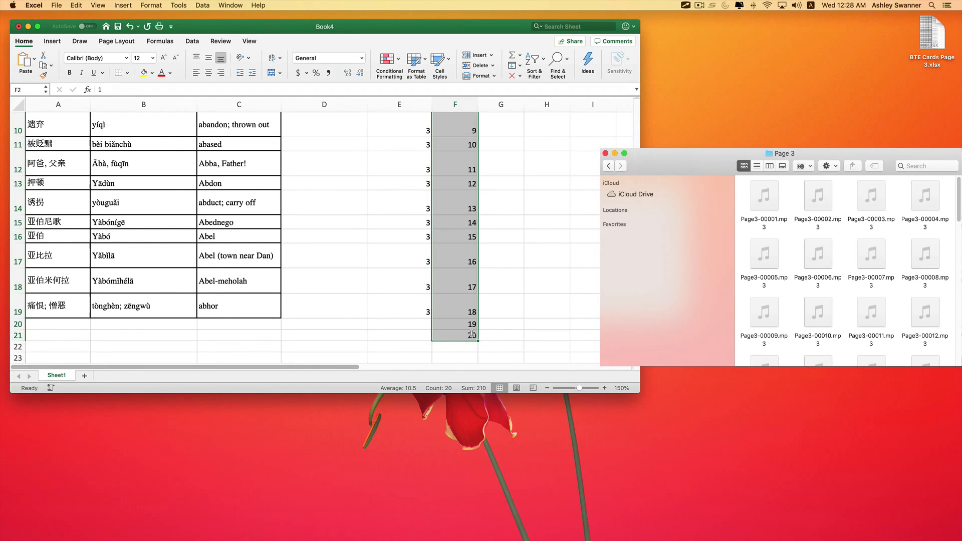
click(454, 324)
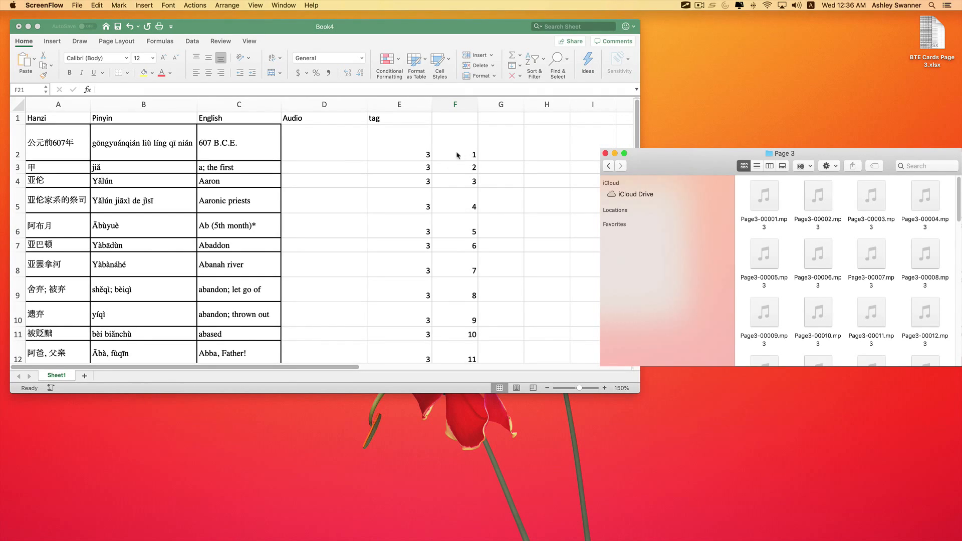
mouse_move(492, 153)
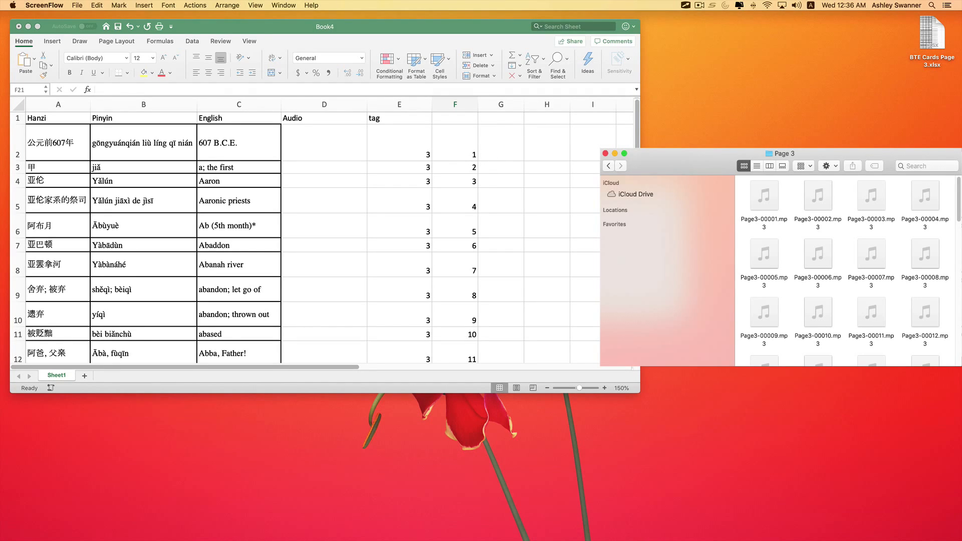
mouse_move(562, 184)
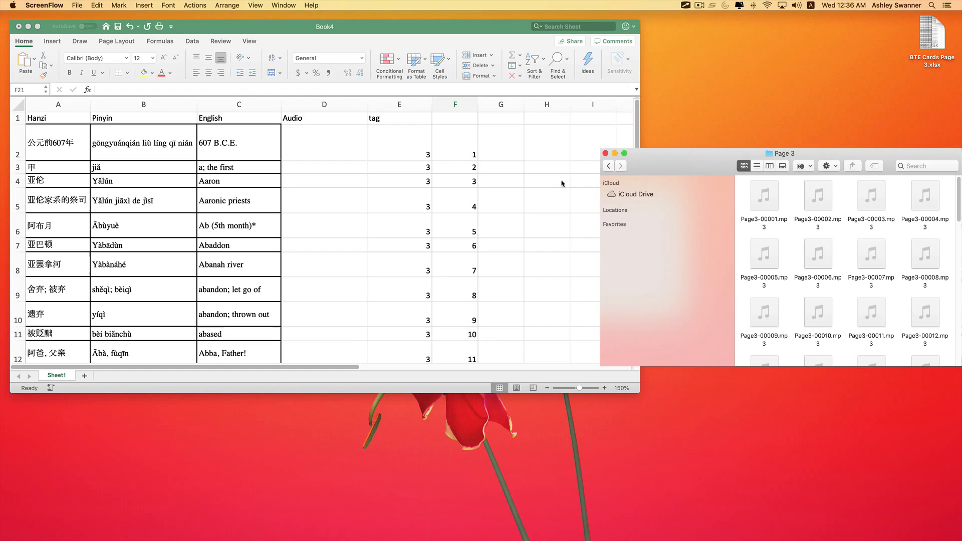
mouse_move(462, 345)
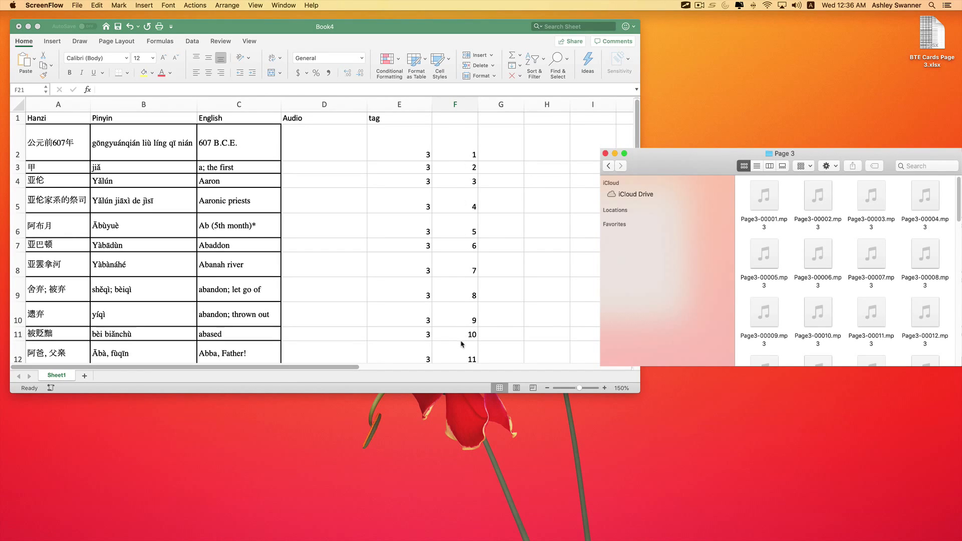
mouse_move(468, 231)
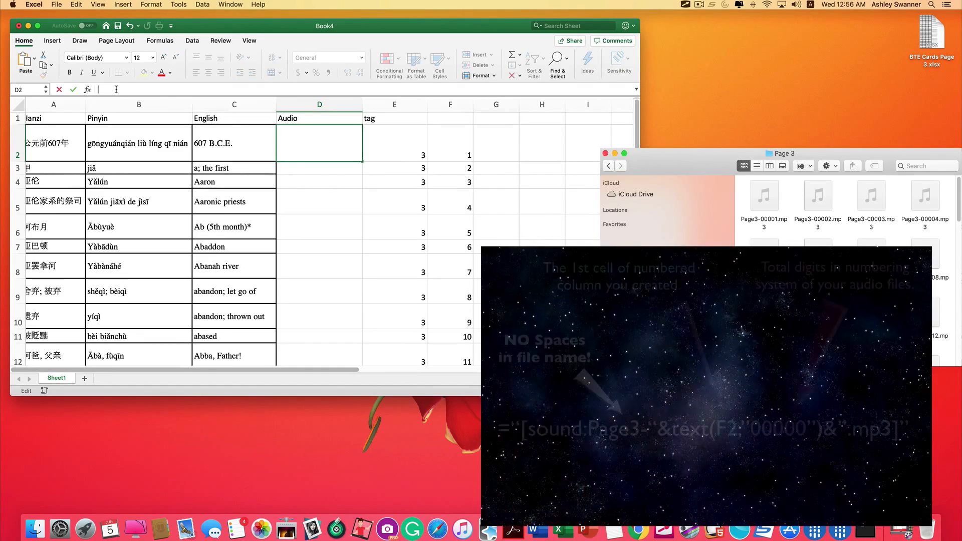
Enter the formula ="[sound:Page 3-"&TEXT(F2,"00000")&".mp3]" in cell D2.
text(=)
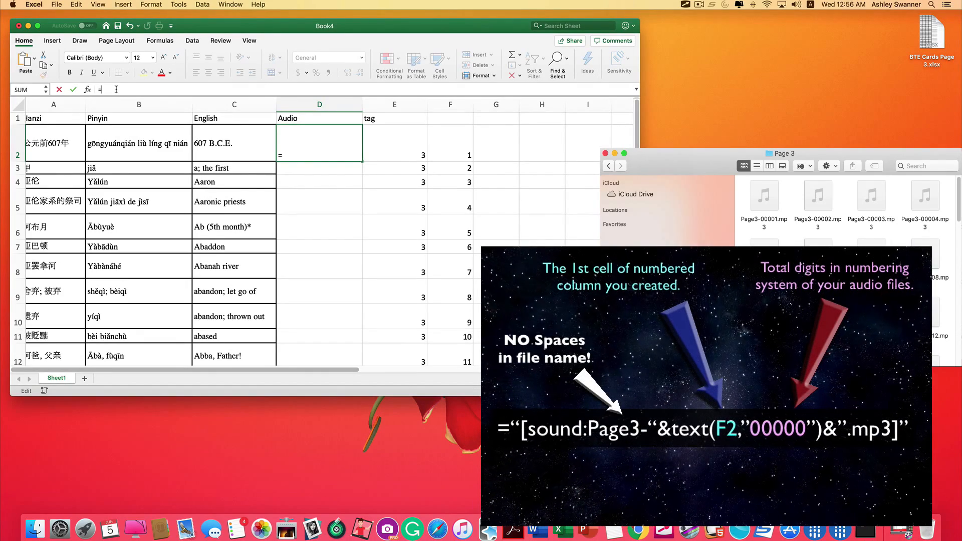
text(")
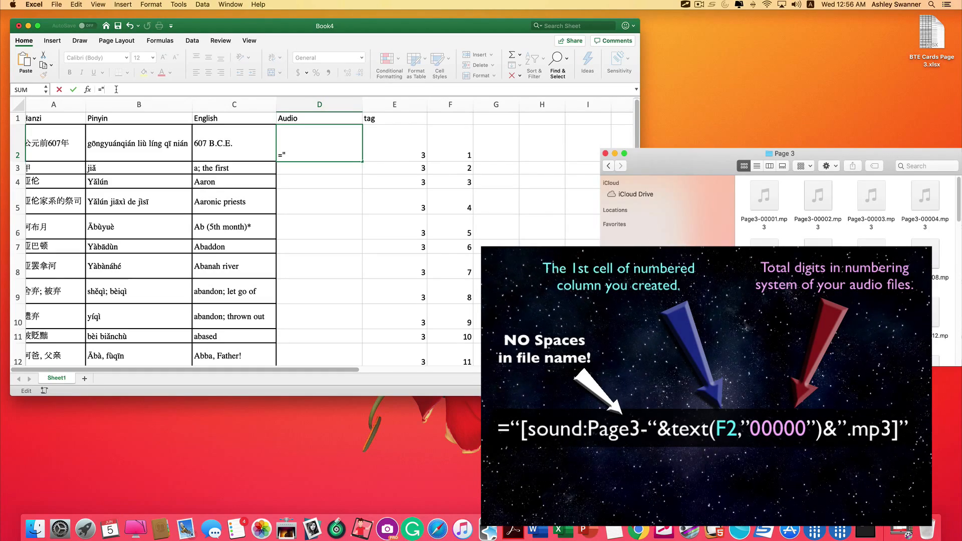
text([sound)
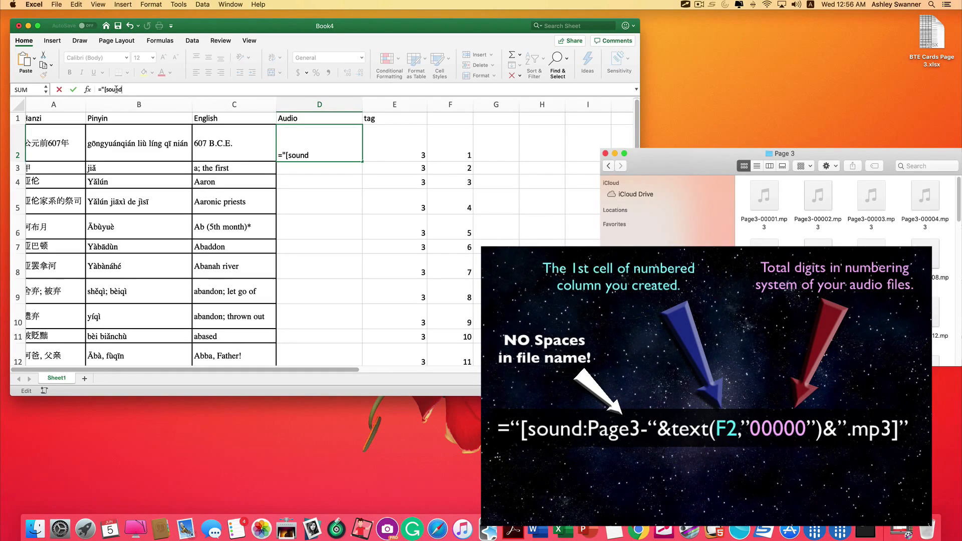
text(:)
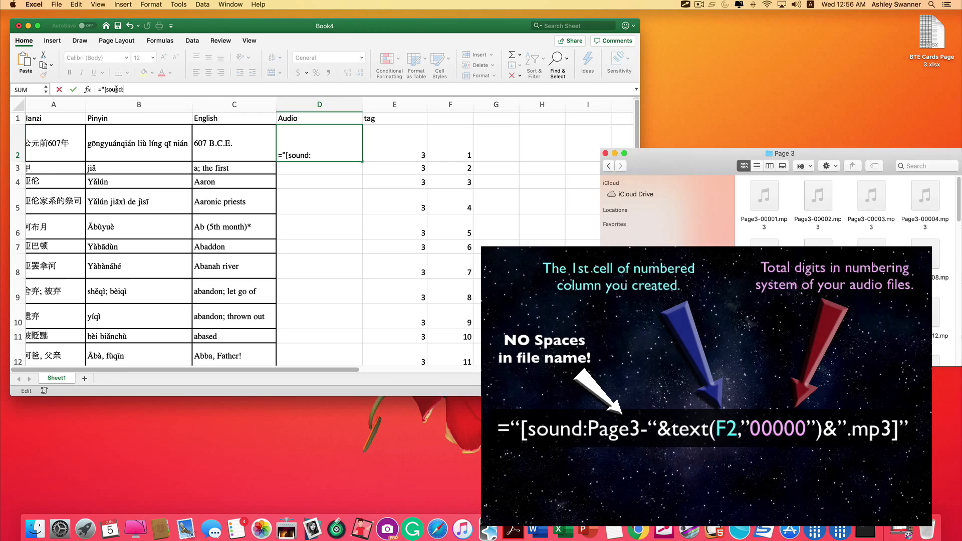
text(Page)
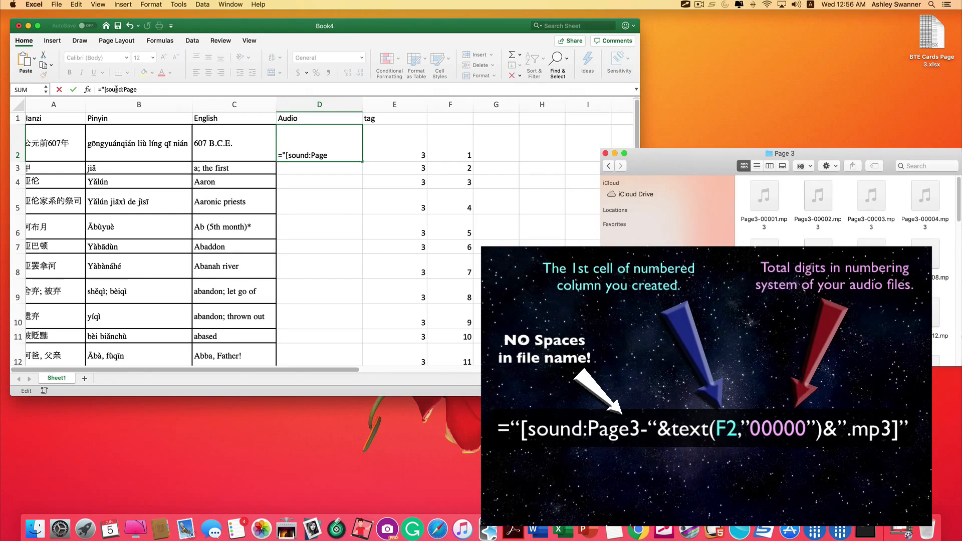
text(" ")
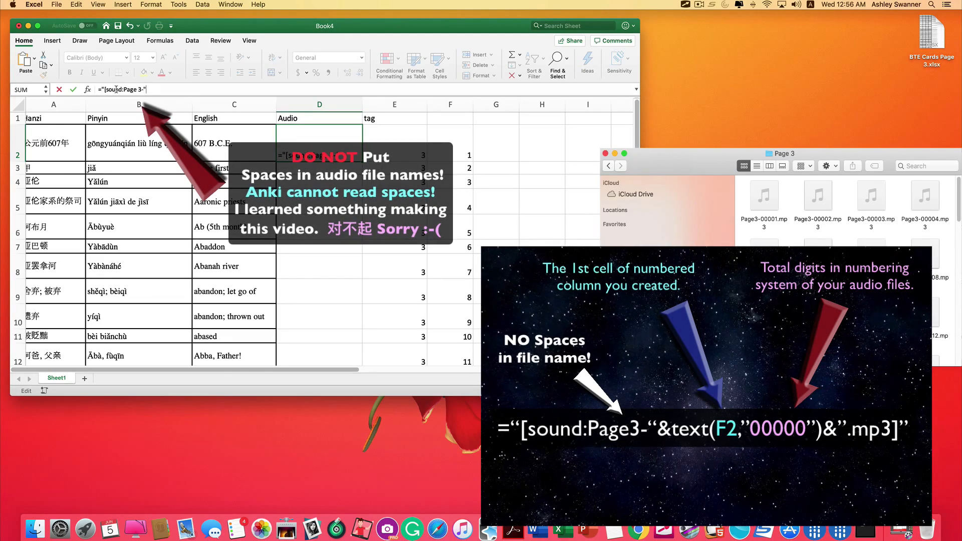
text(&)
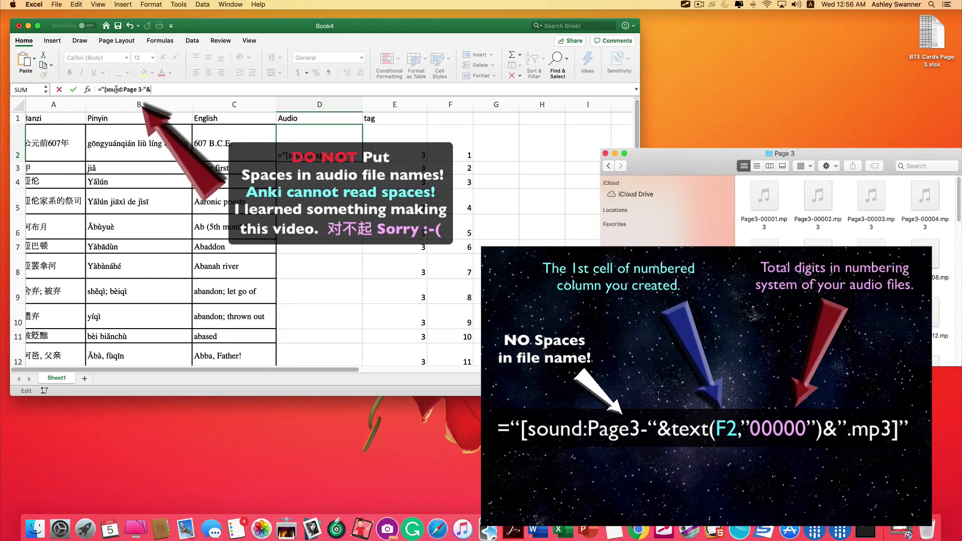
text(text()
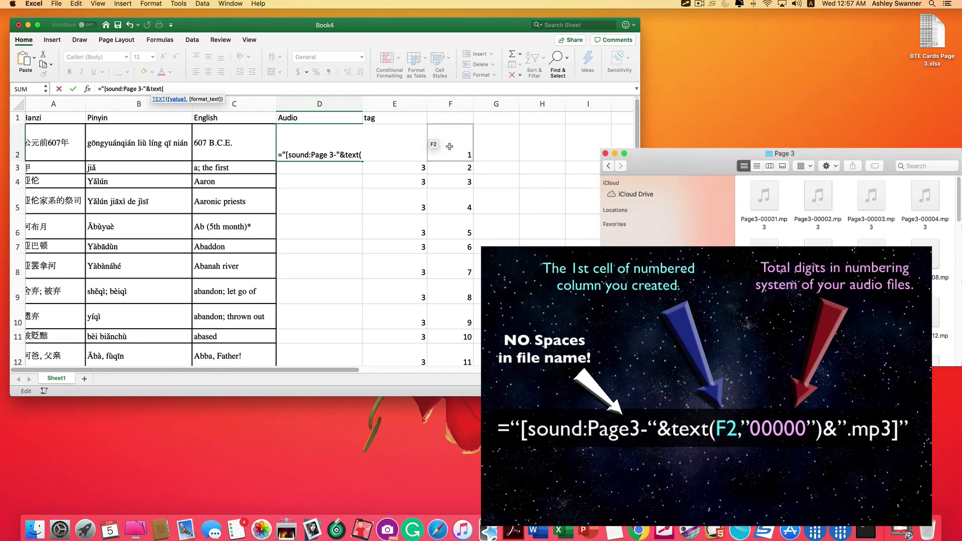
click(450, 142)
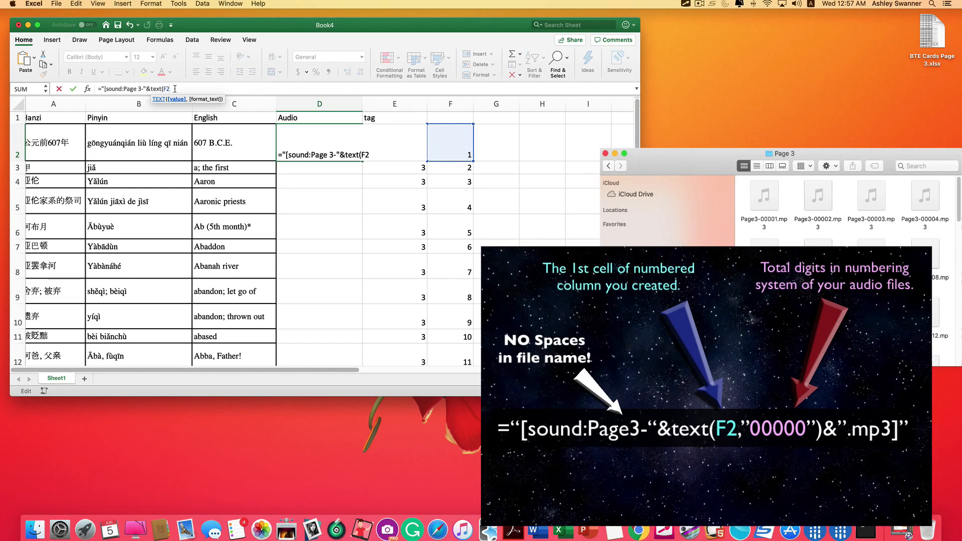
text(,")
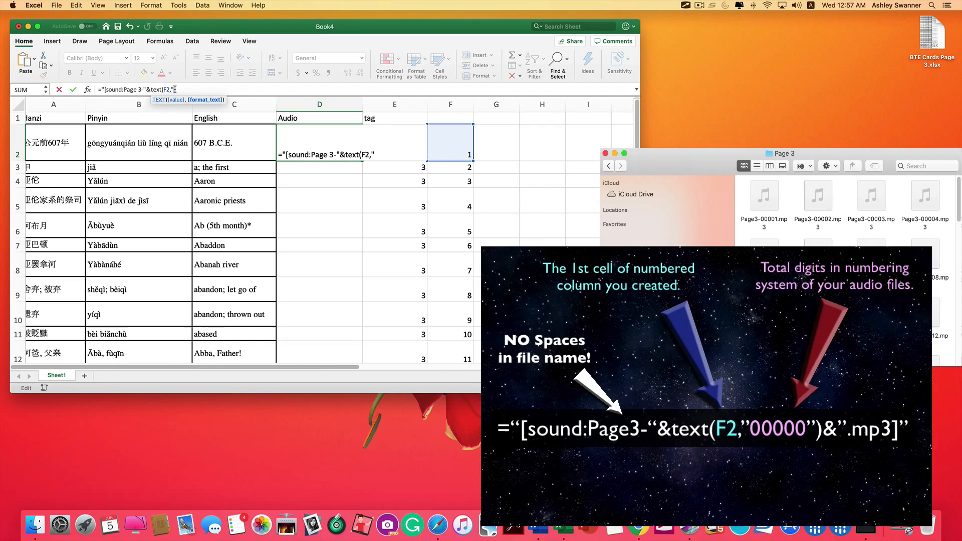
text(00000"))
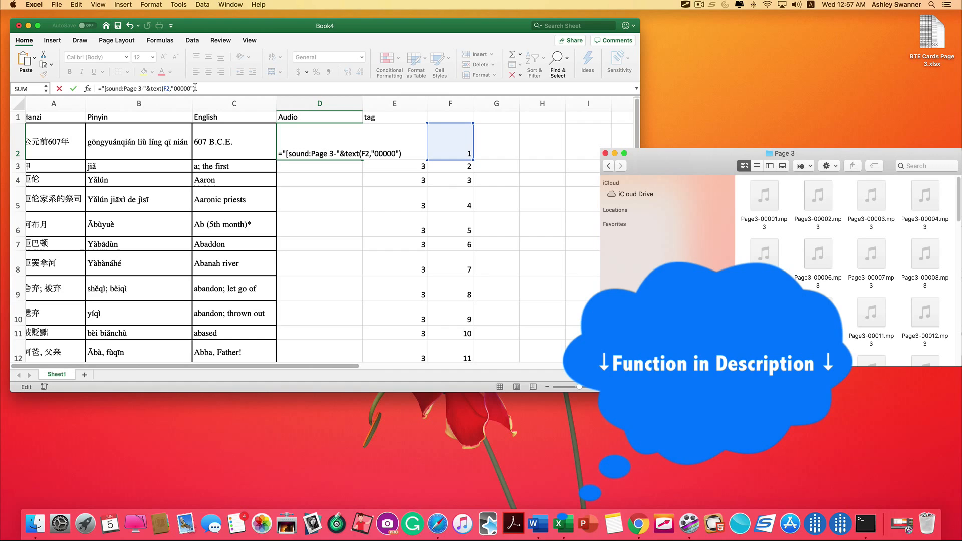
text(&".mp3]")
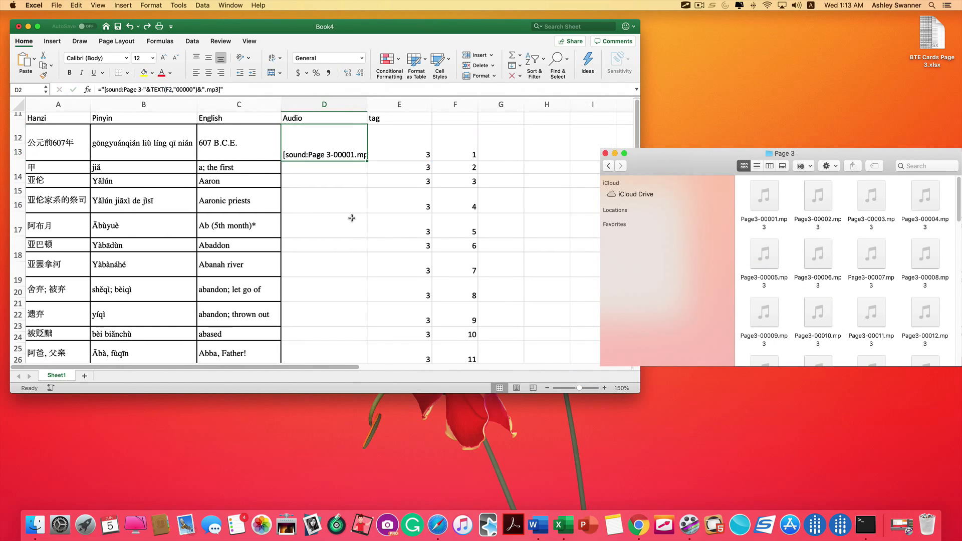
mouse_move(347, 197)
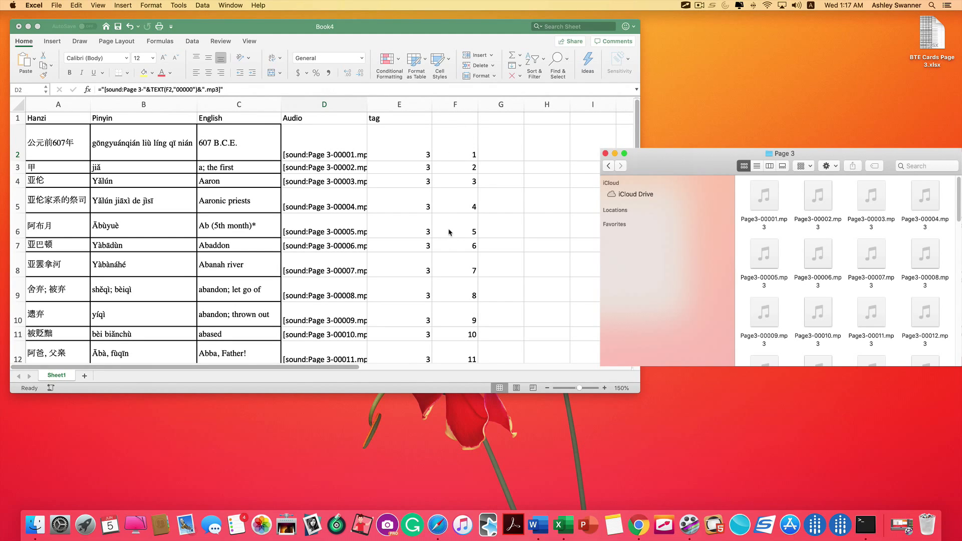
Replace column D's sound-tag formulas with their values using Paste Special > Values.
click(324, 142)
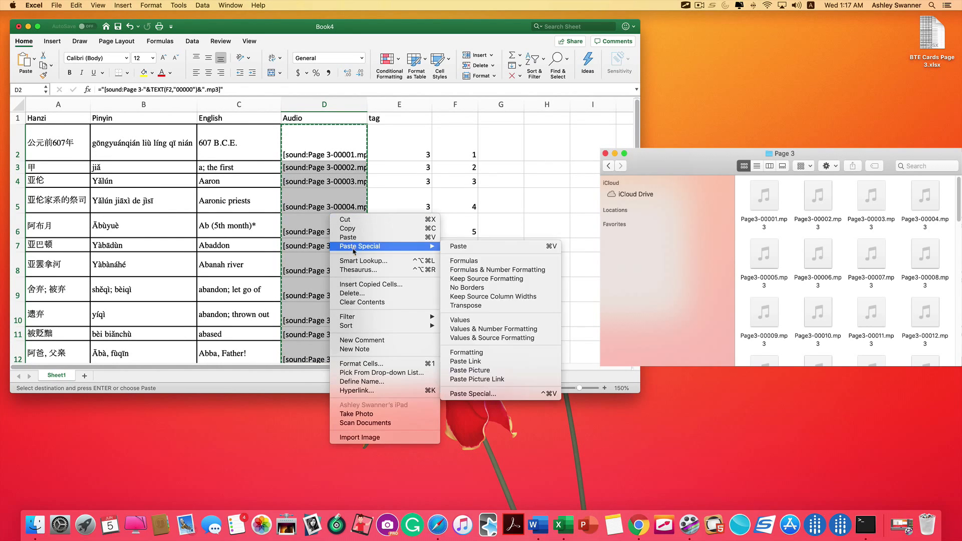
mouse_move(465, 361)
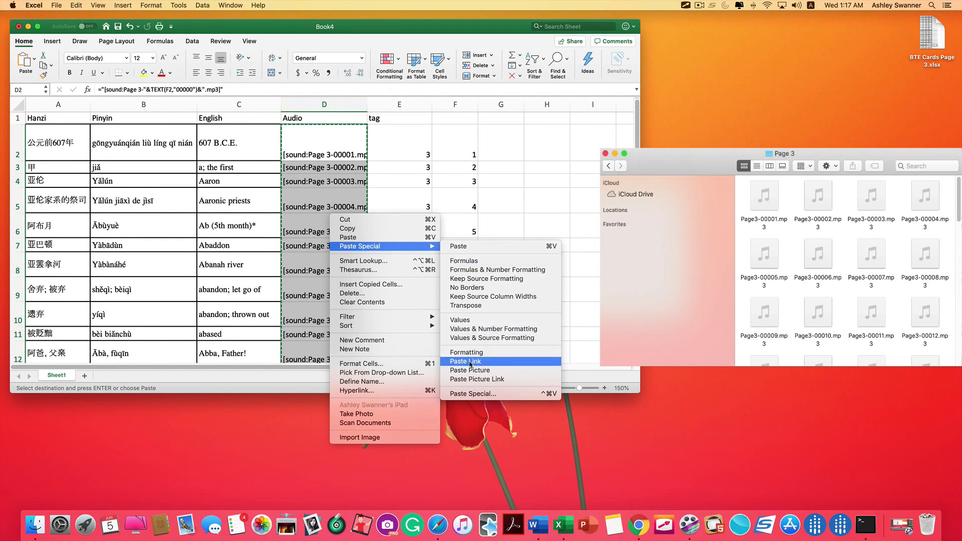
click(465, 361)
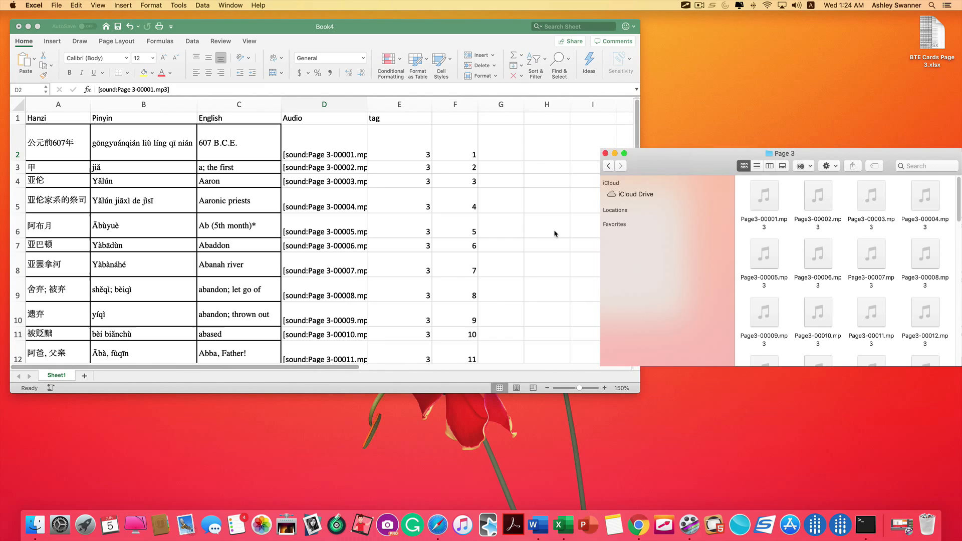
mouse_move(455, 121)
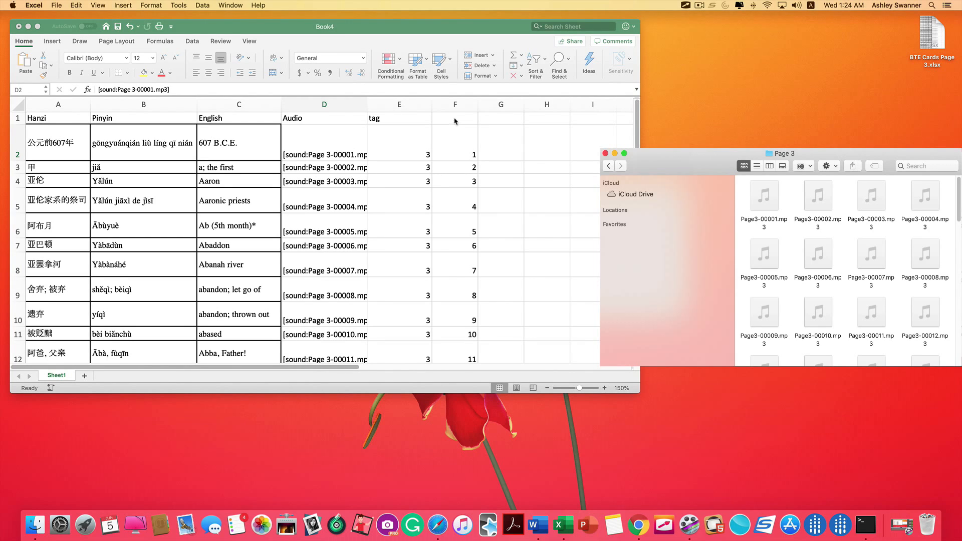
click(455, 118)
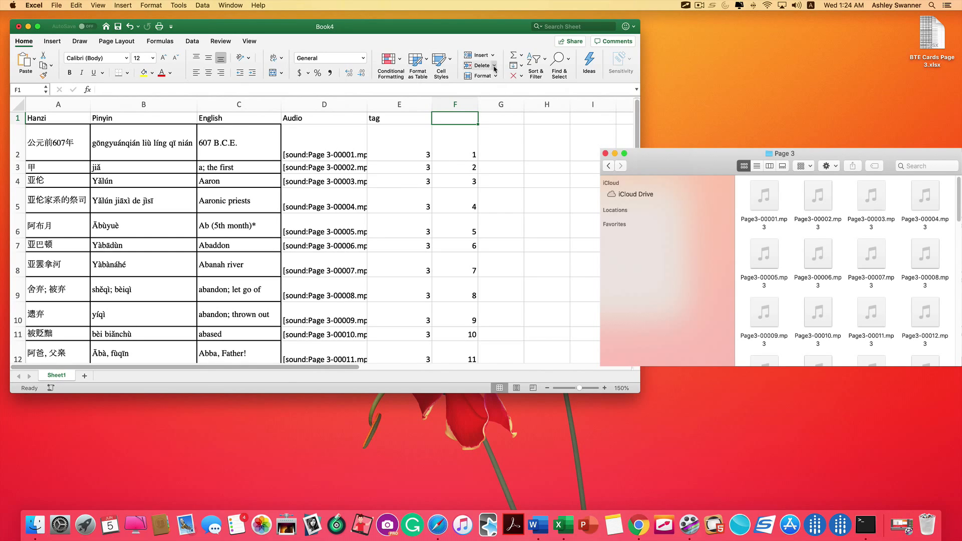
Delete helper column F and header row 1 with Home > Delete.
click(494, 65)
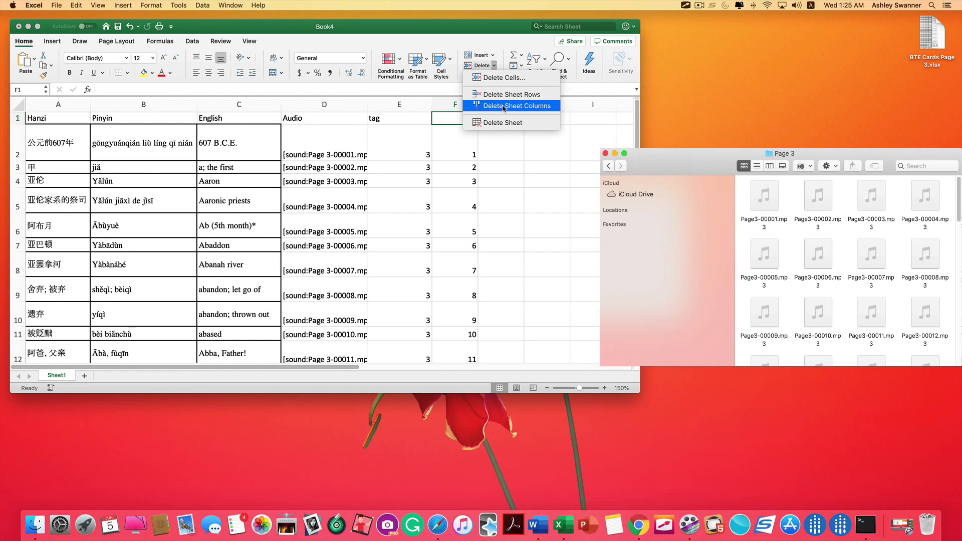
click(519, 106)
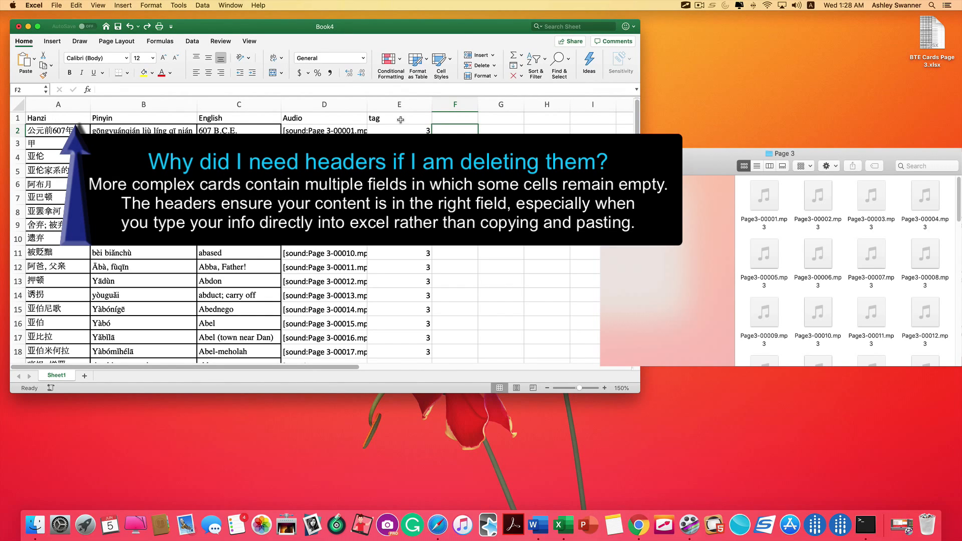
click(454, 118)
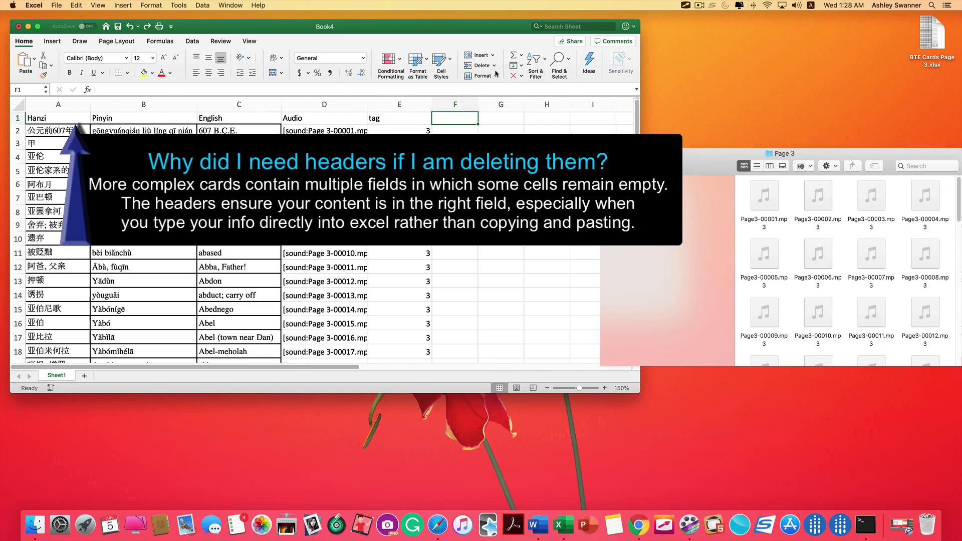
click(494, 66)
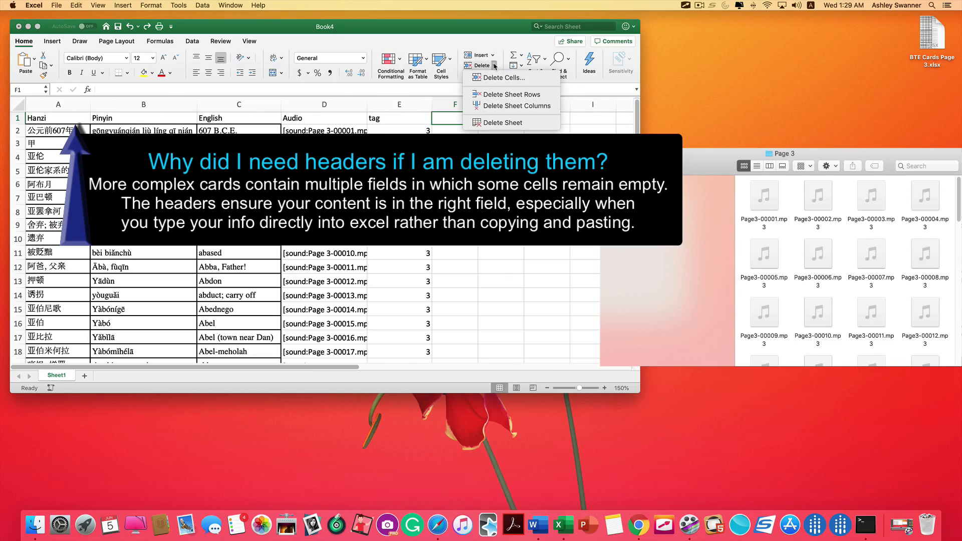
click(511, 94)
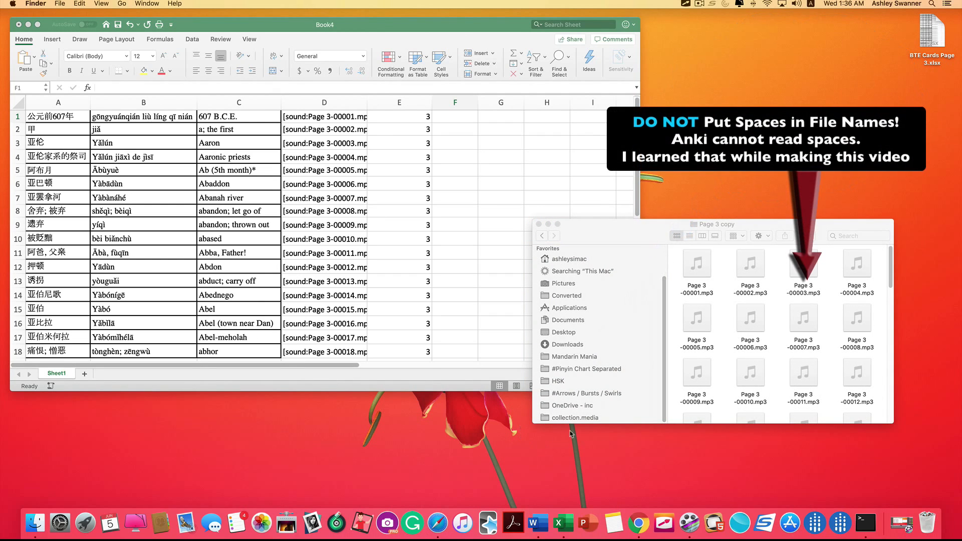
mouse_move(586, 445)
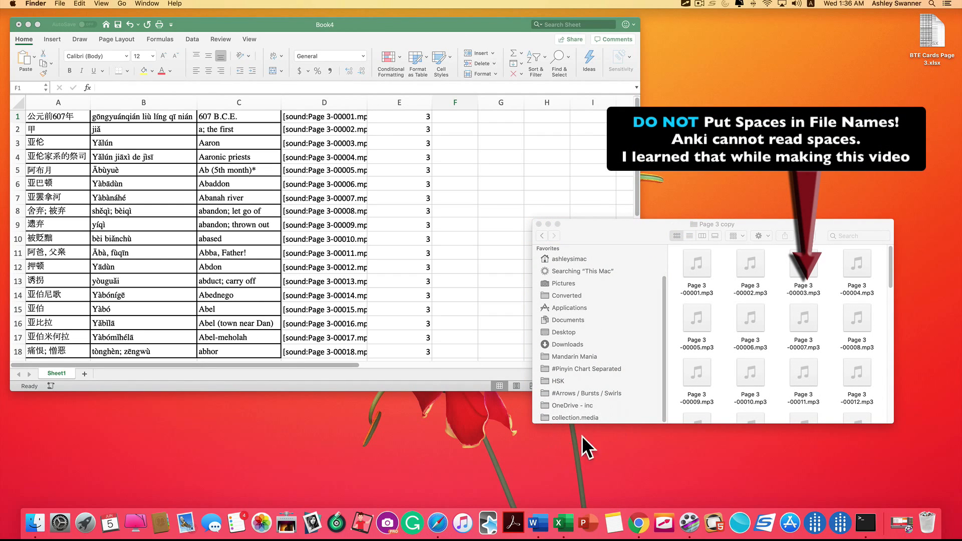
mouse_move(594, 426)
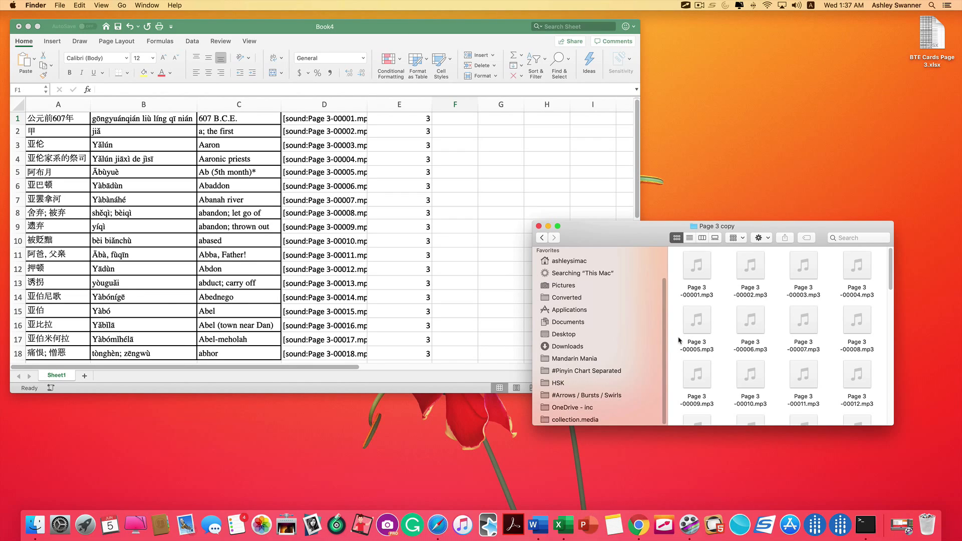
Select all the mp3 files in the Page 3 folder for renaming.
key(cmd+a)
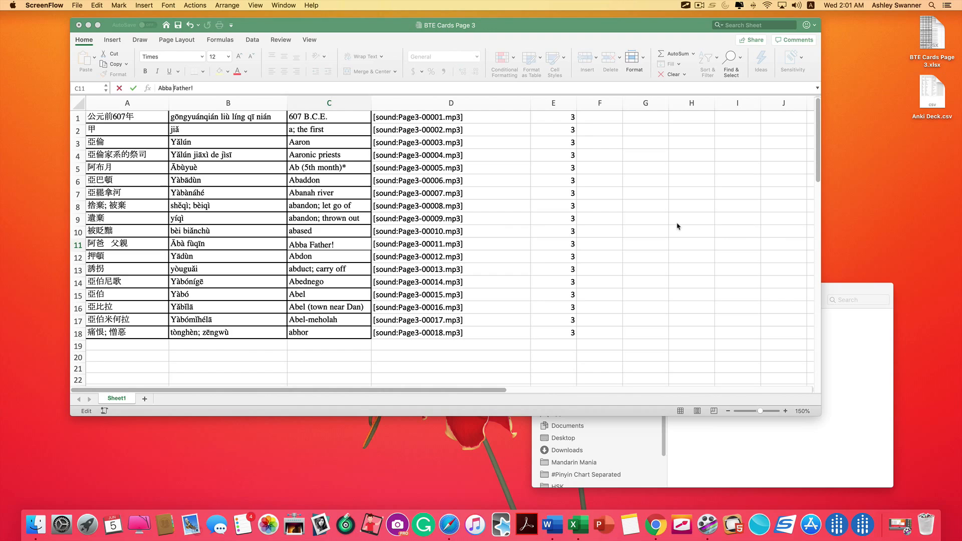
mouse_move(578, 253)
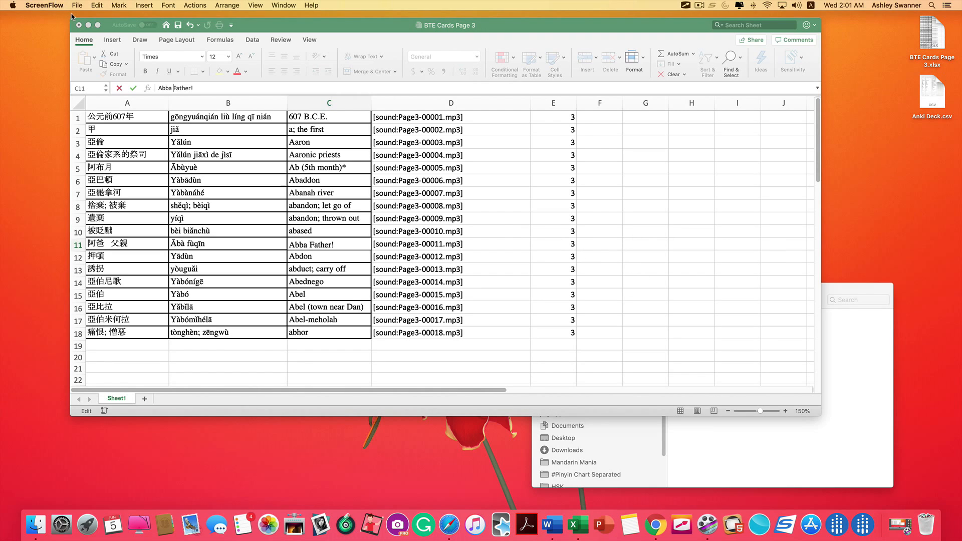
Save the sheet as 'Anki Deck' in CSV UTF-8 (Comma delimited) format.
click(57, 6)
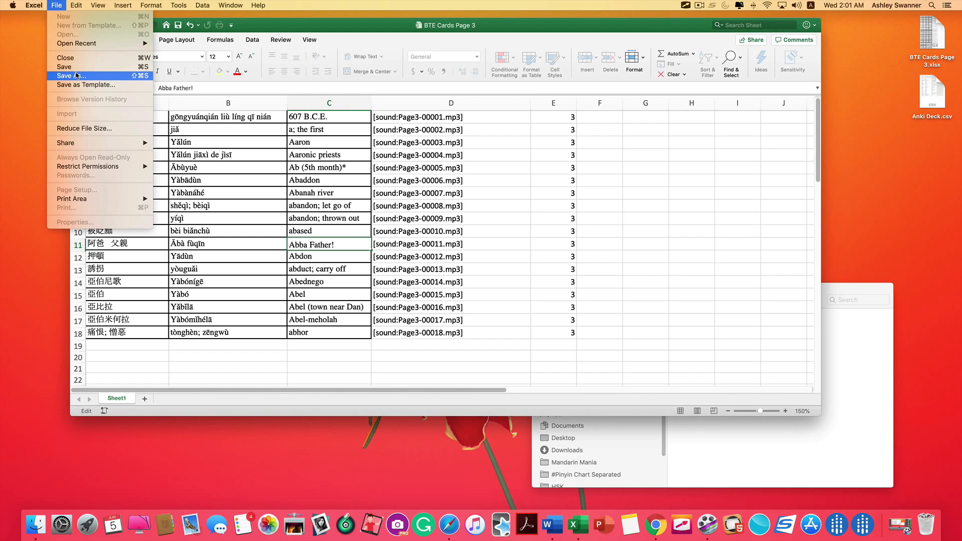
click(71, 76)
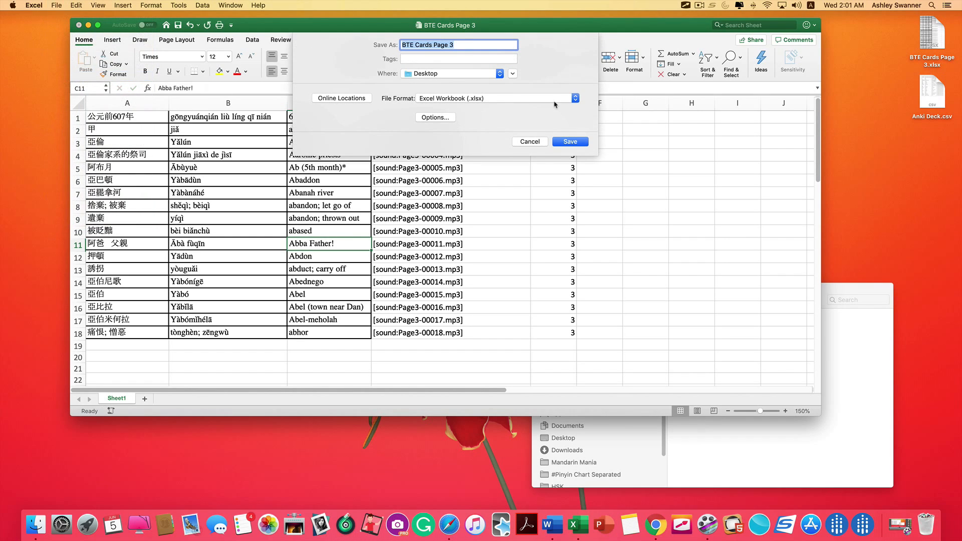
text(A)
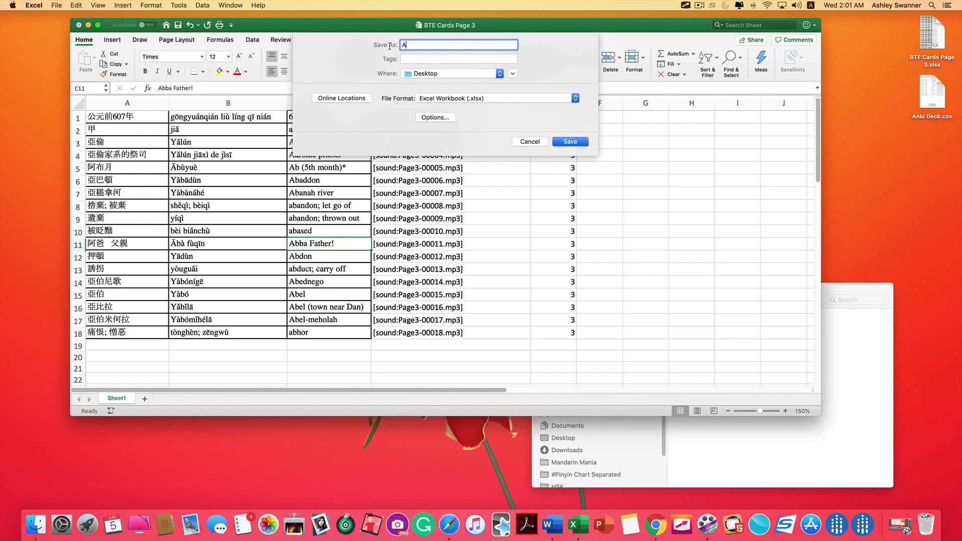
text(nki Deck)
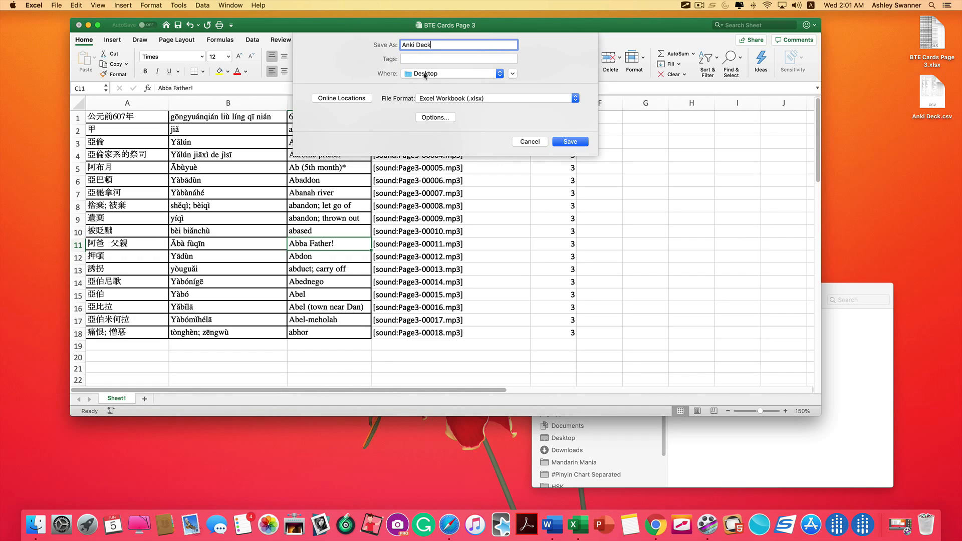
mouse_move(448, 86)
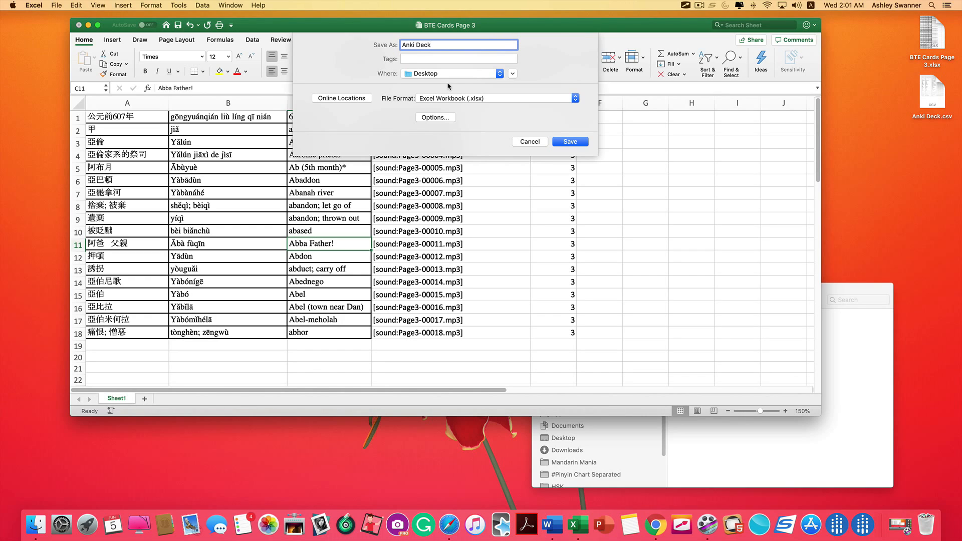
mouse_move(449, 127)
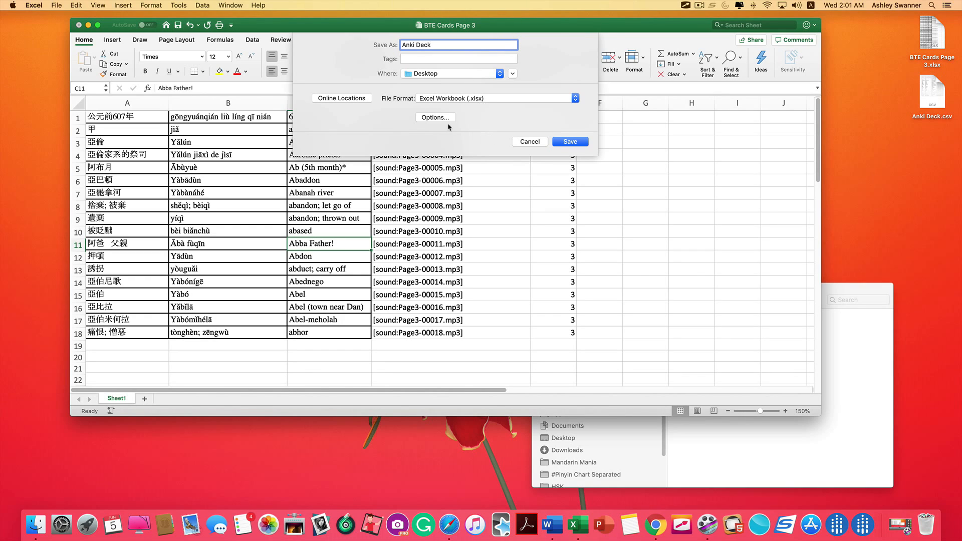
click(498, 98)
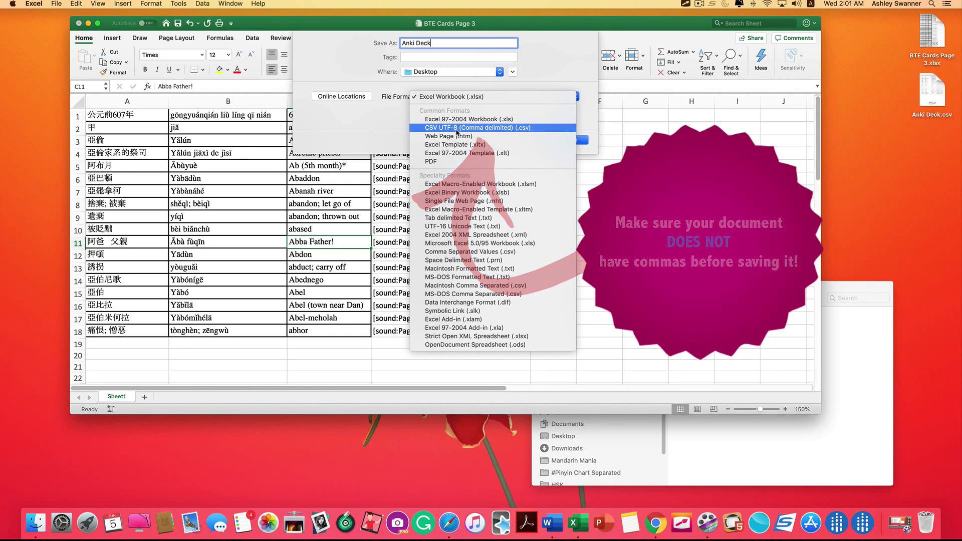
click(484, 128)
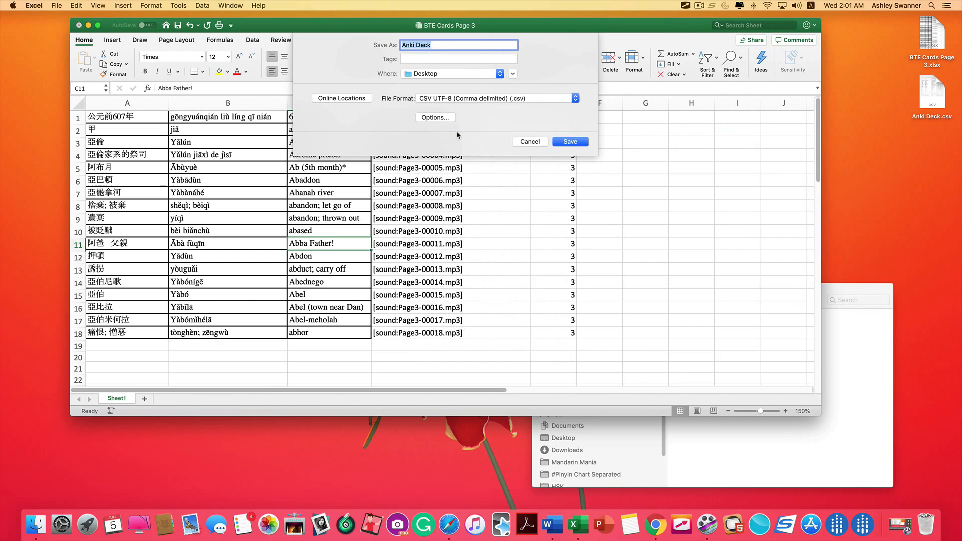
click(569, 141)
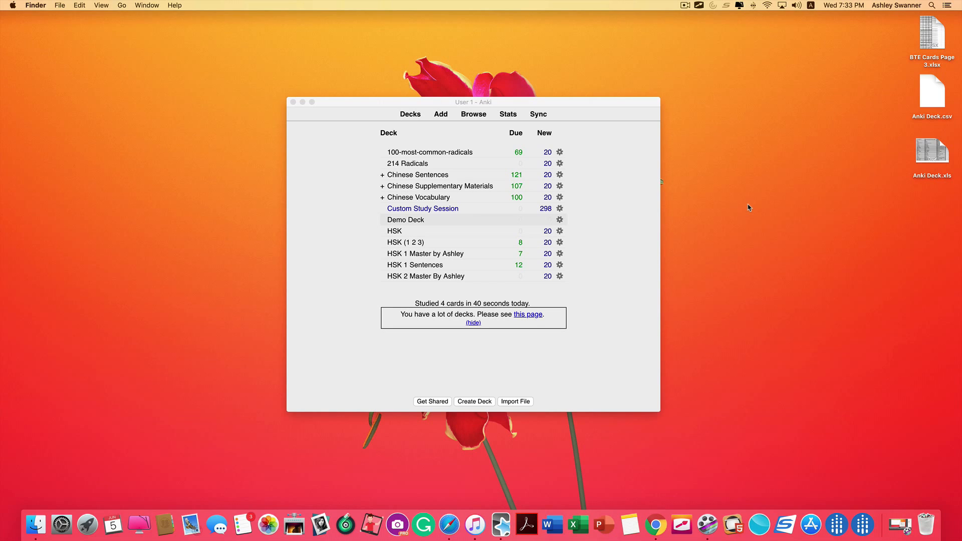
mouse_move(147, 109)
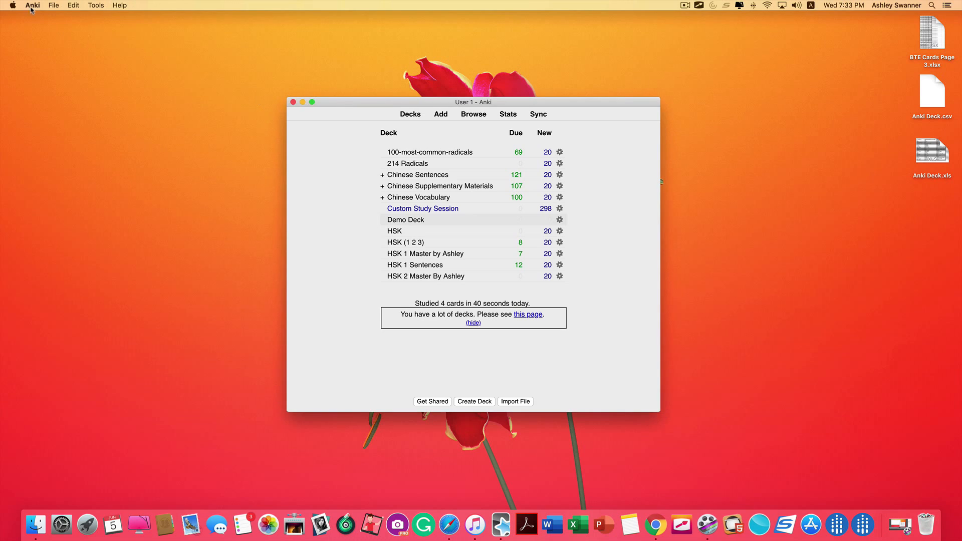
Open Manage Note Types from the Tools menu.
click(95, 5)
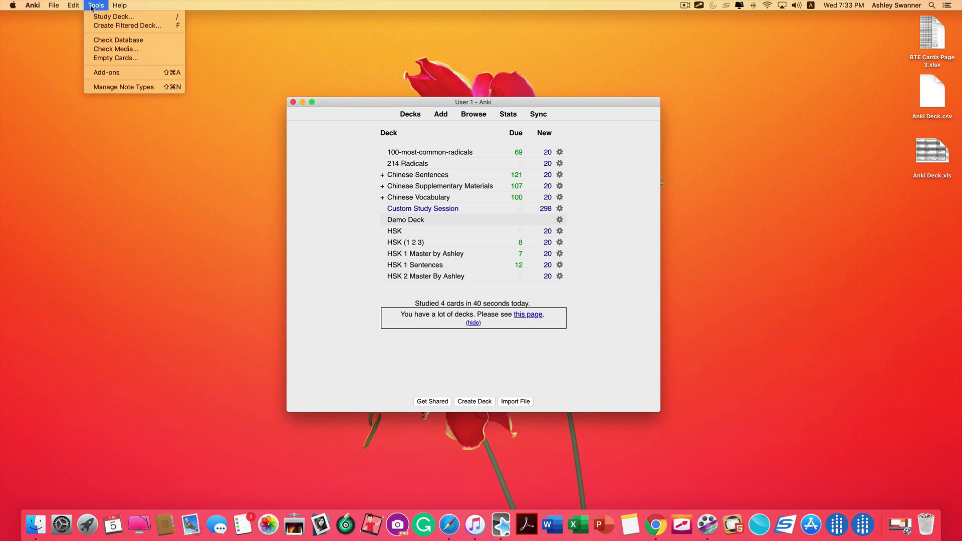
click(123, 87)
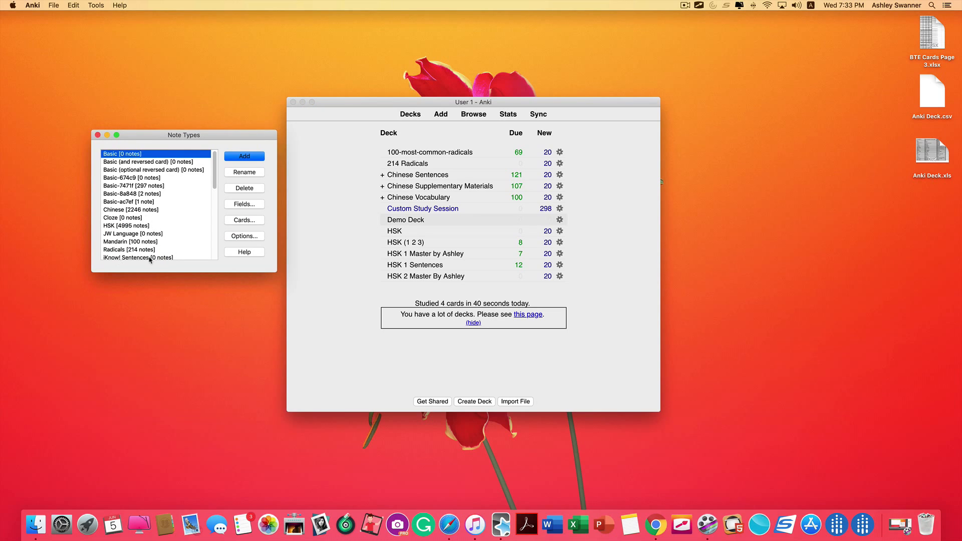
mouse_move(155, 264)
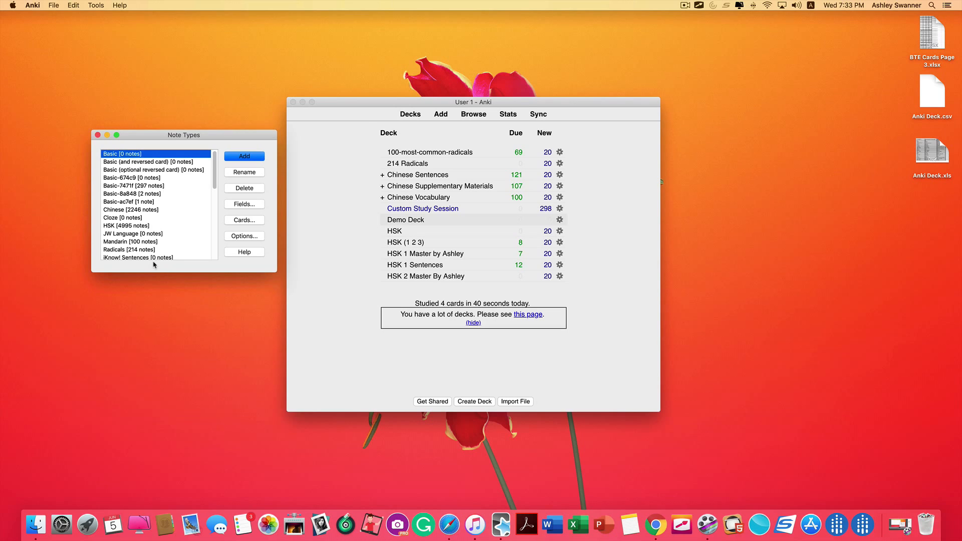
scroll(down, 3)
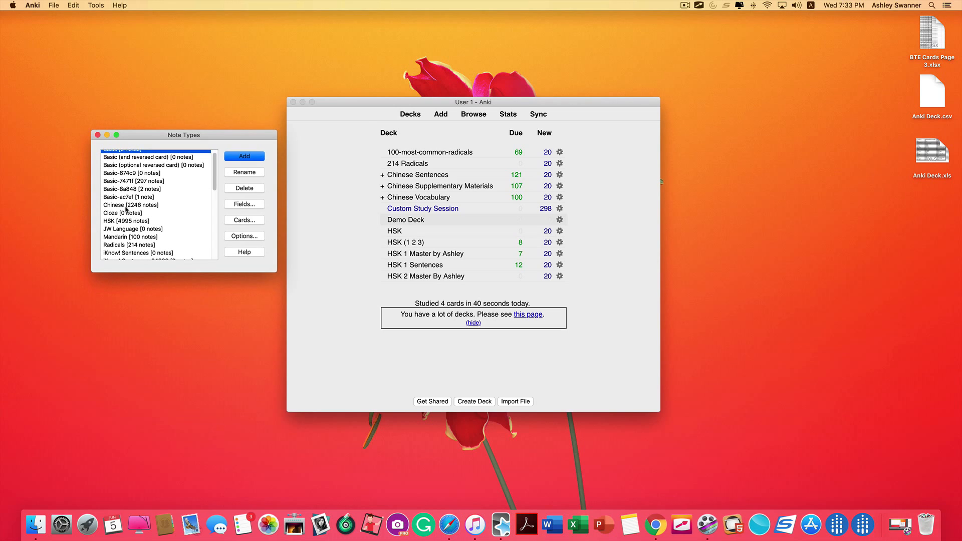
click(125, 221)
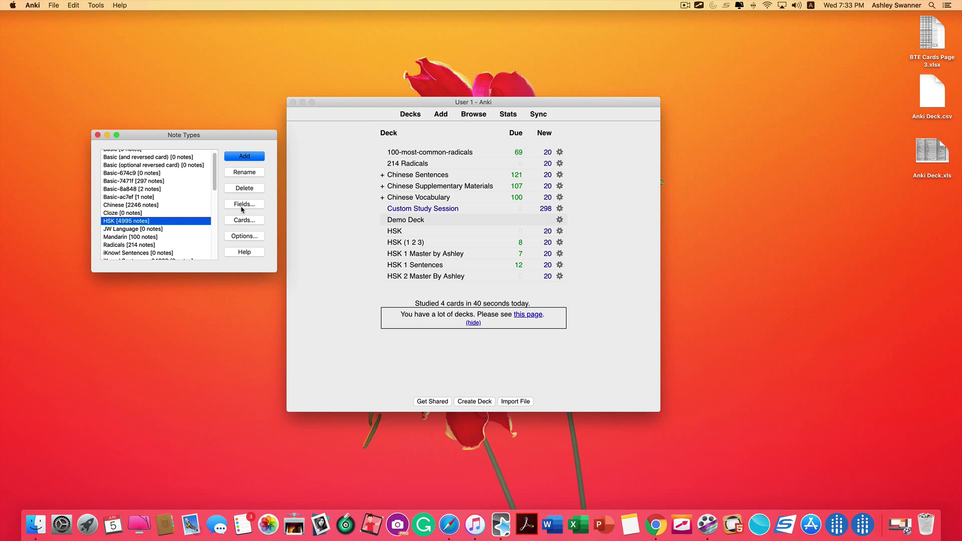
click(244, 204)
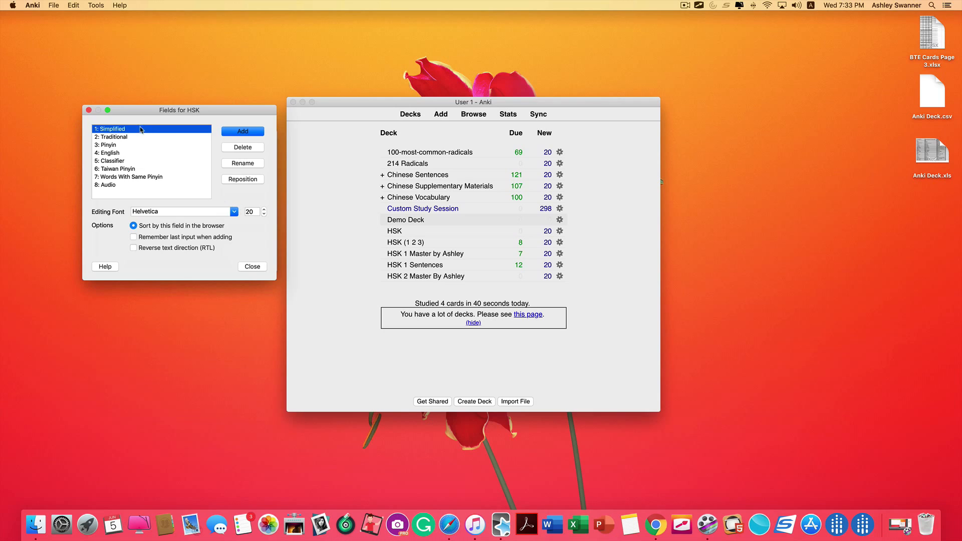
mouse_move(139, 191)
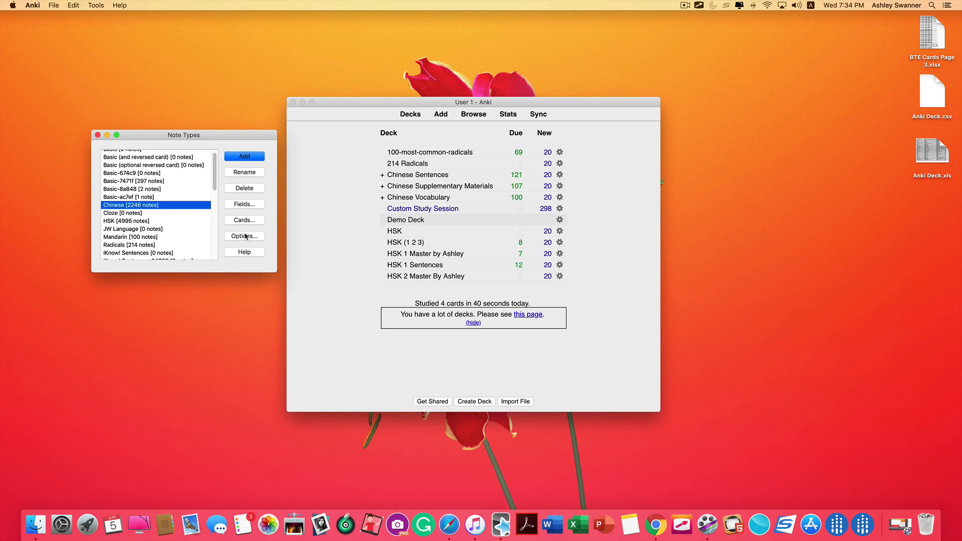
mouse_move(233, 213)
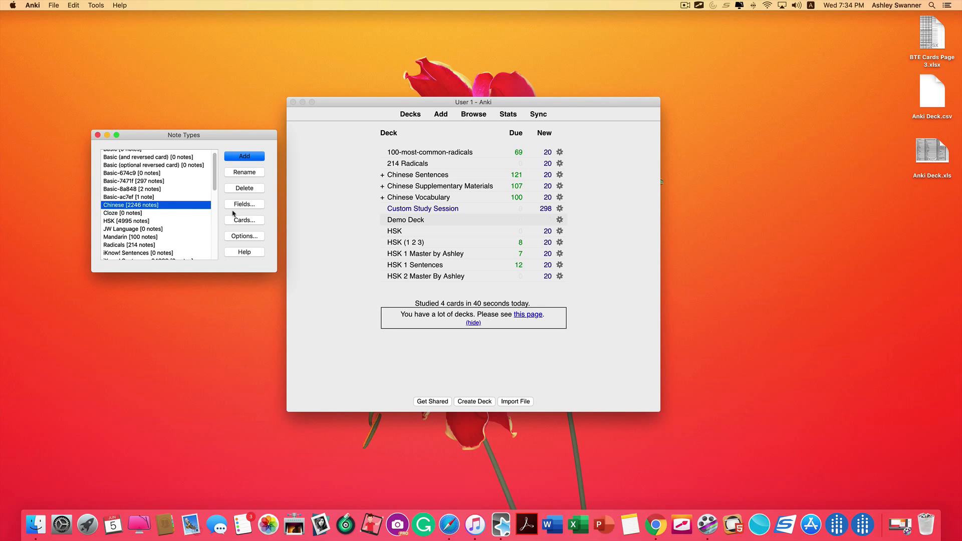
click(244, 203)
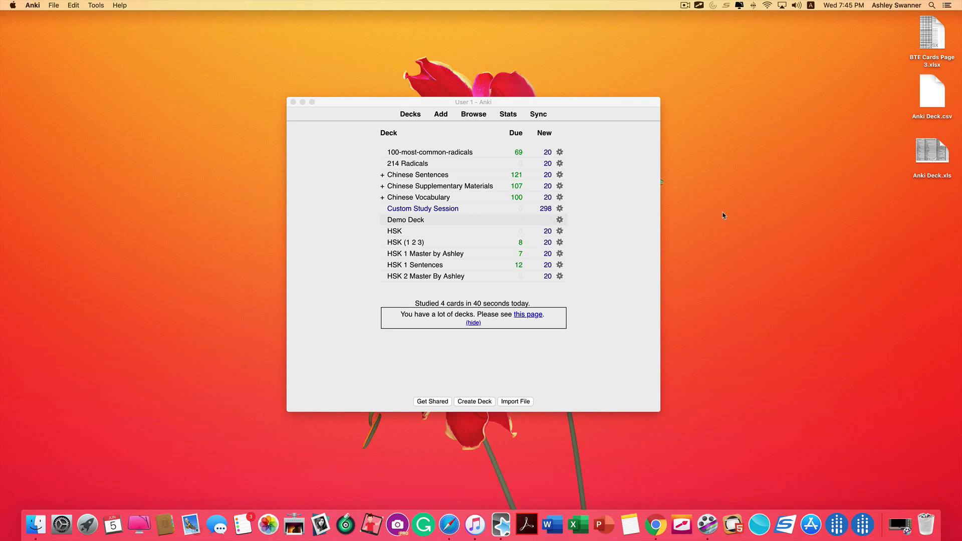
mouse_move(474, 409)
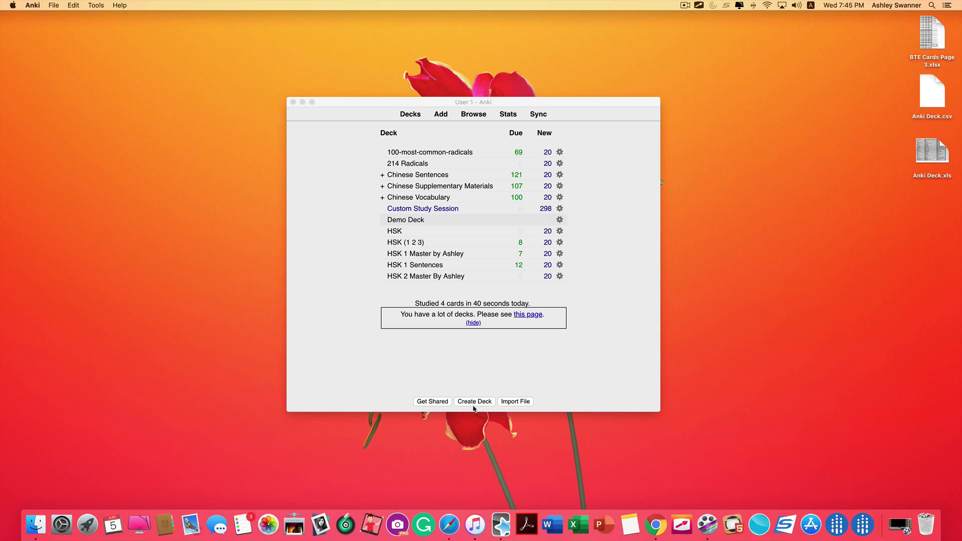
Create a new deck named 'Sample Deck for Demo'.
click(474, 401)
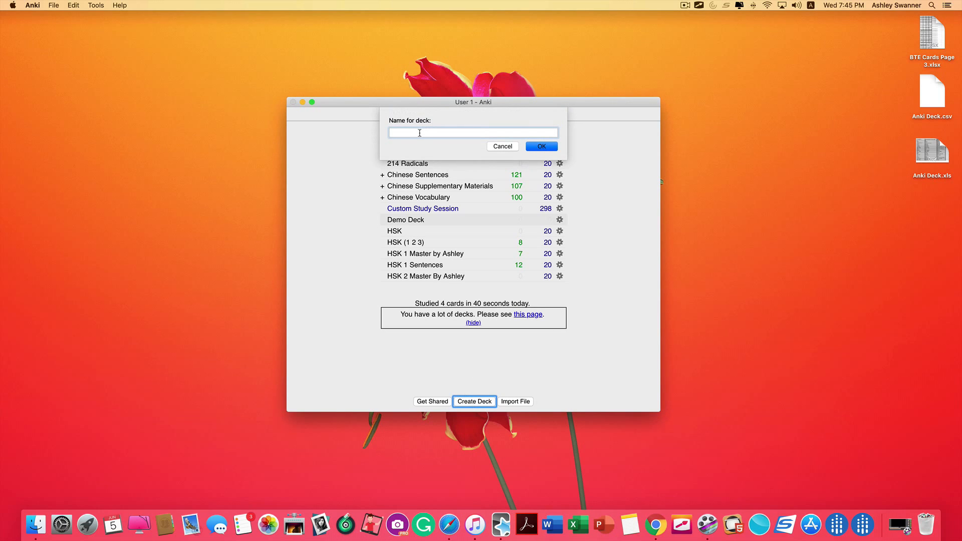
text(Sample Deck for D)
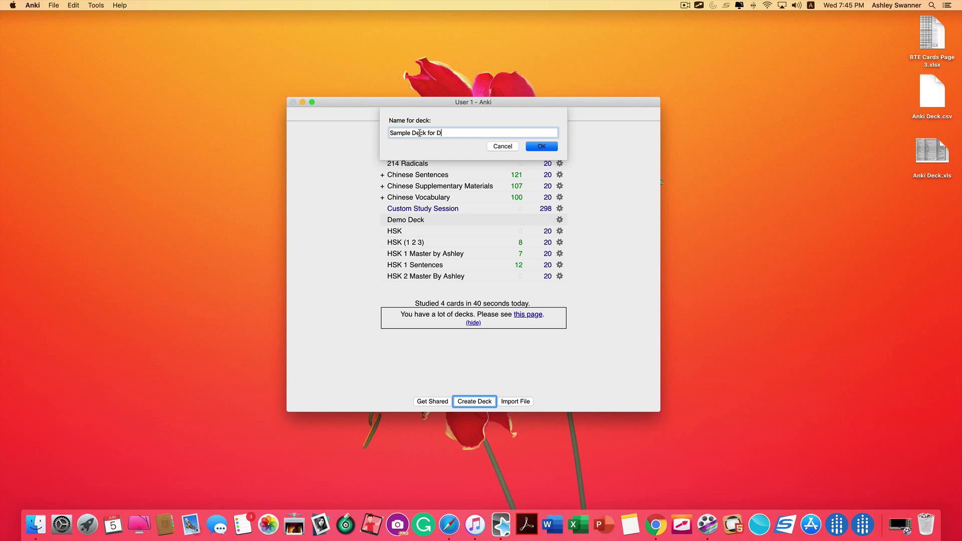
text(emo)
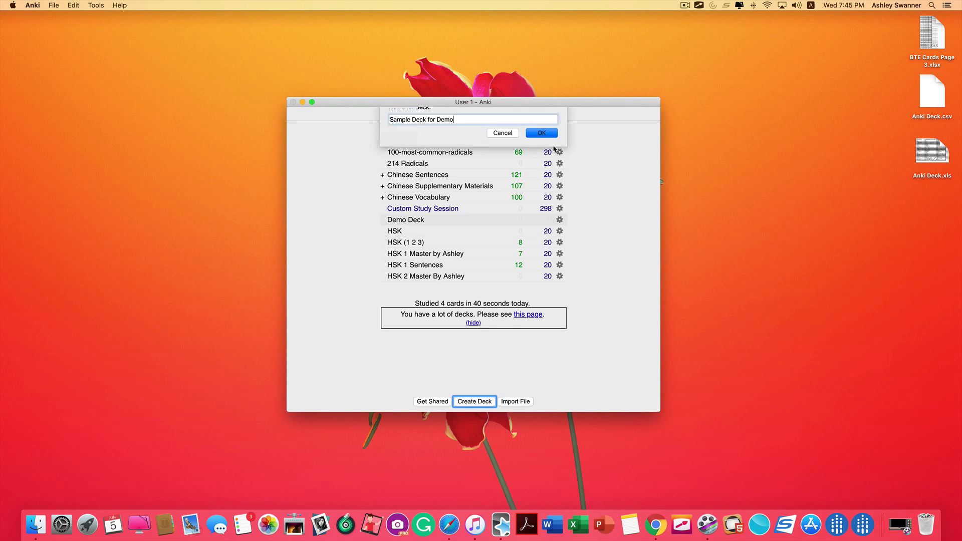
click(541, 132)
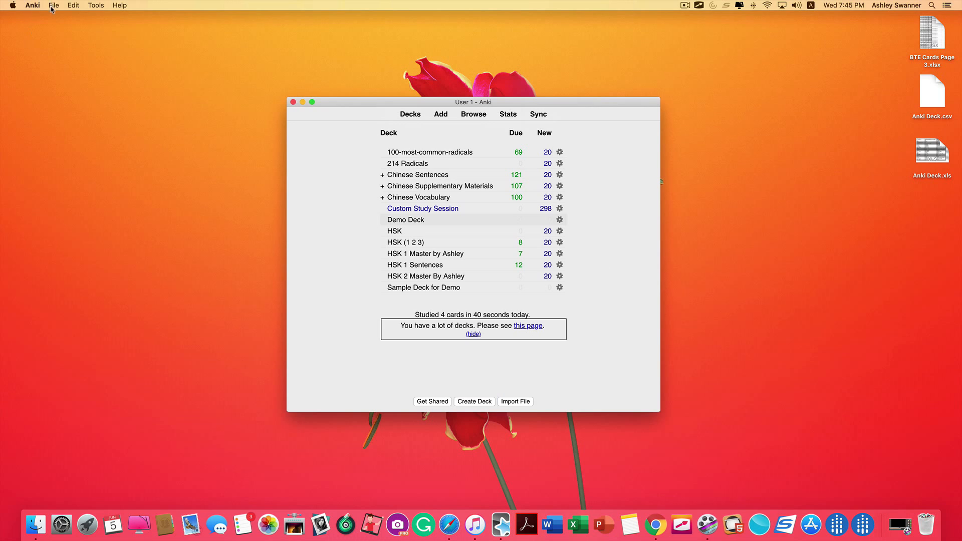
Choose Anki Deck.csv from the desktop to import.
click(515, 401)
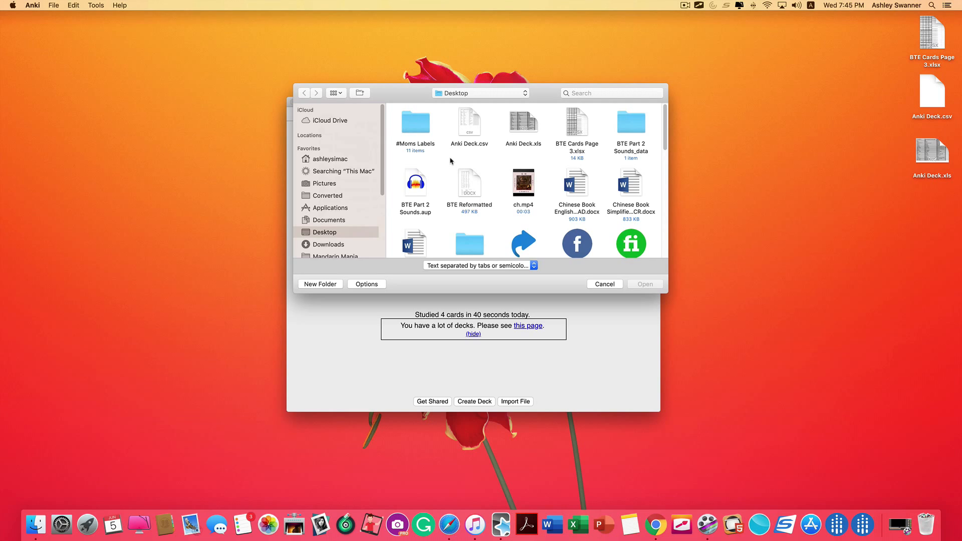
mouse_move(328, 222)
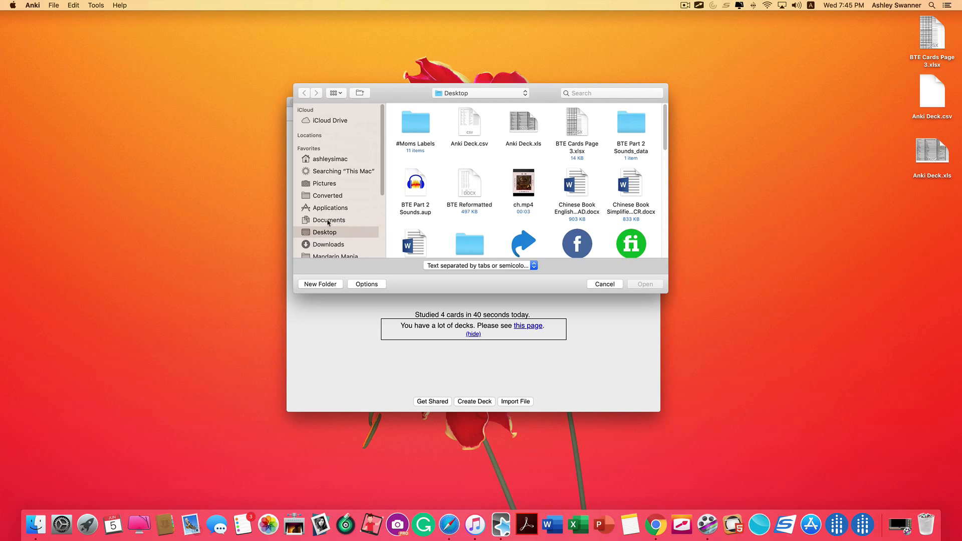
click(469, 123)
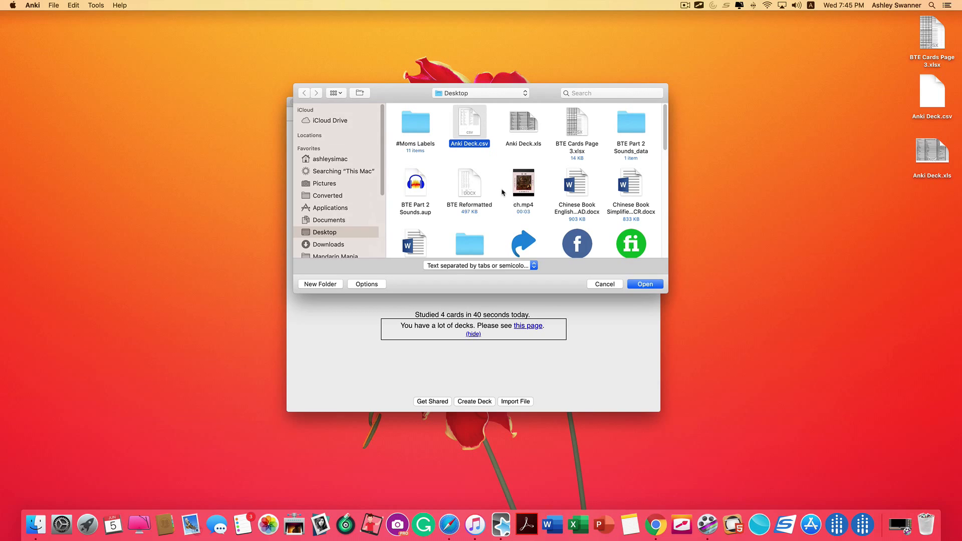
click(645, 283)
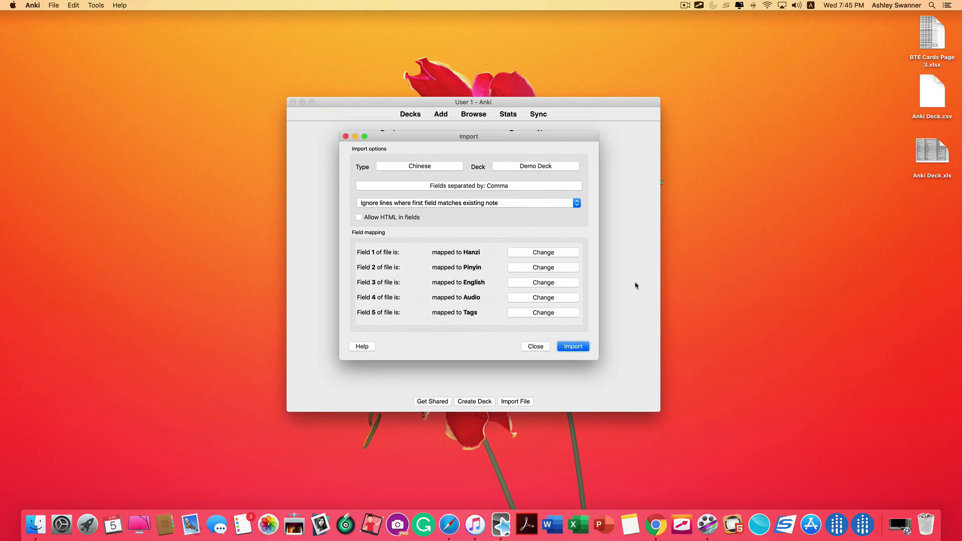
mouse_move(359, 173)
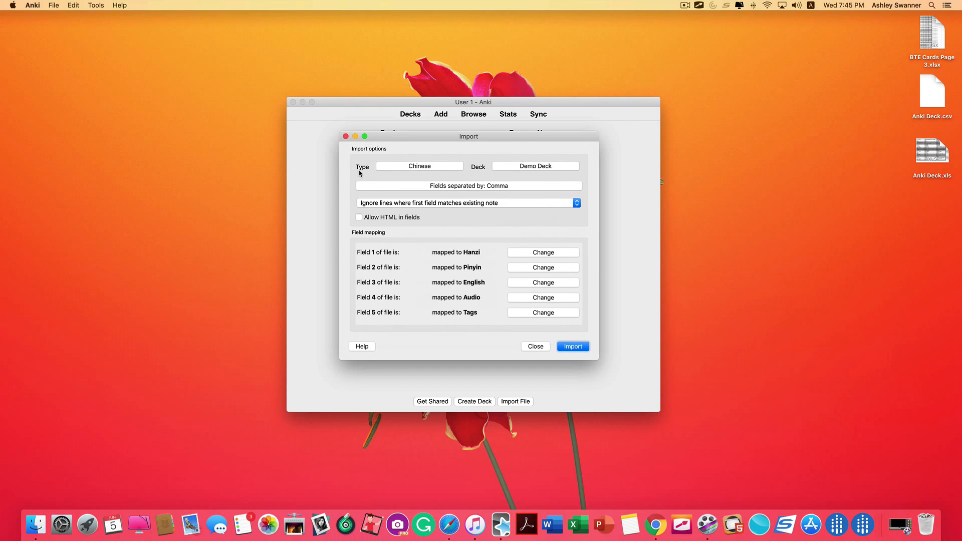
mouse_move(445, 170)
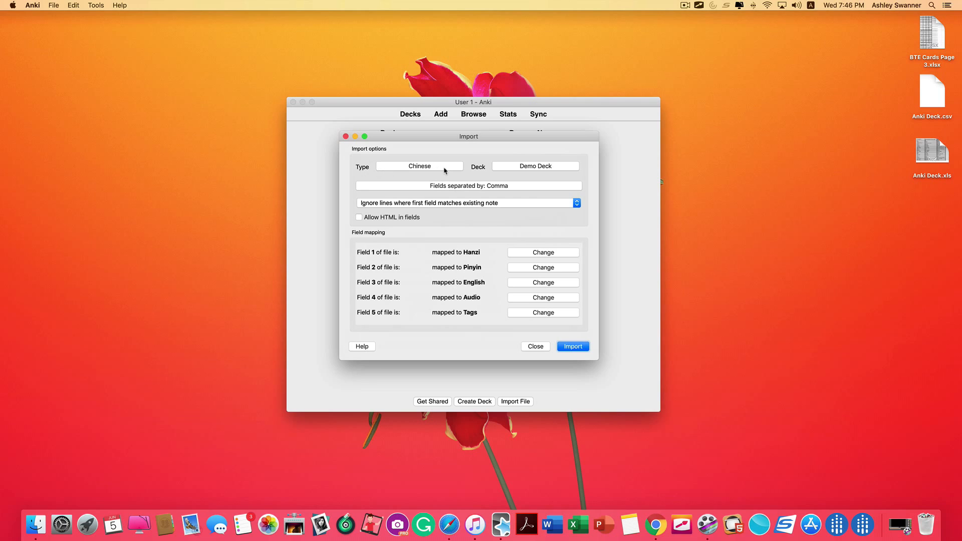
Import the CSV with Chinese note type into Sample Deck for Demo.
click(419, 166)
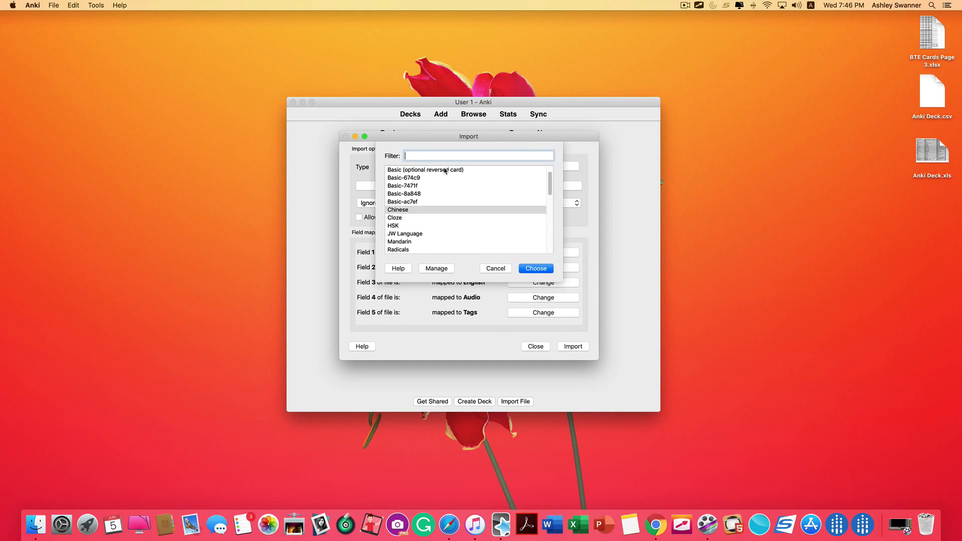
click(397, 209)
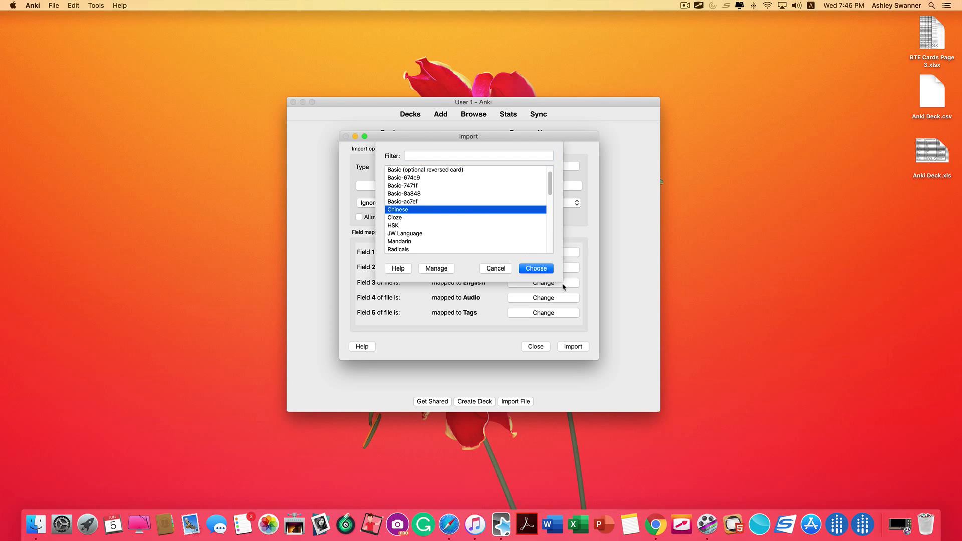
click(536, 268)
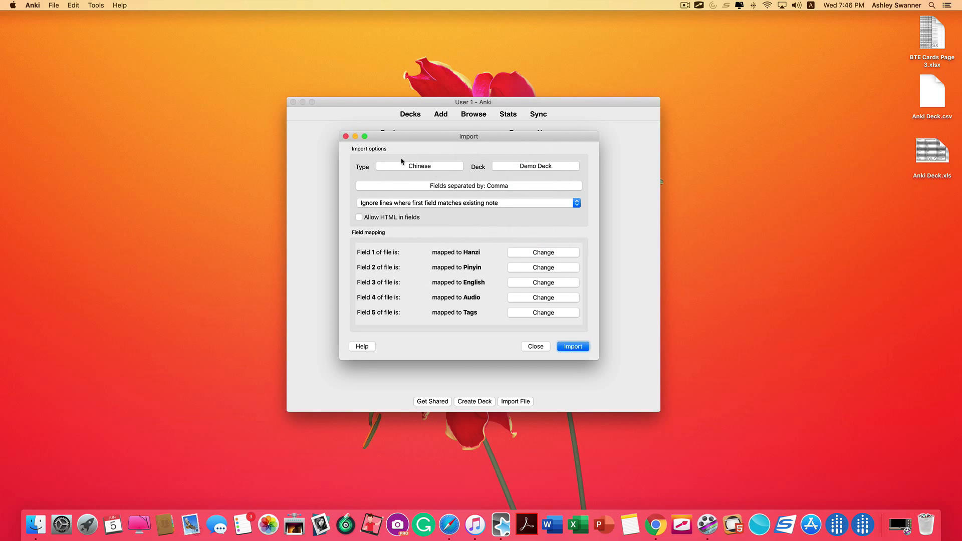
mouse_move(405, 179)
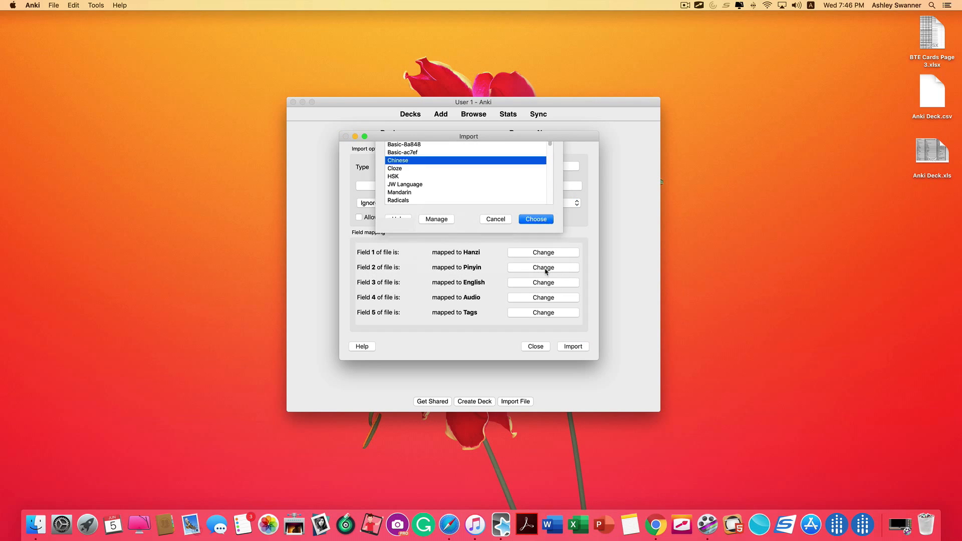
click(535, 218)
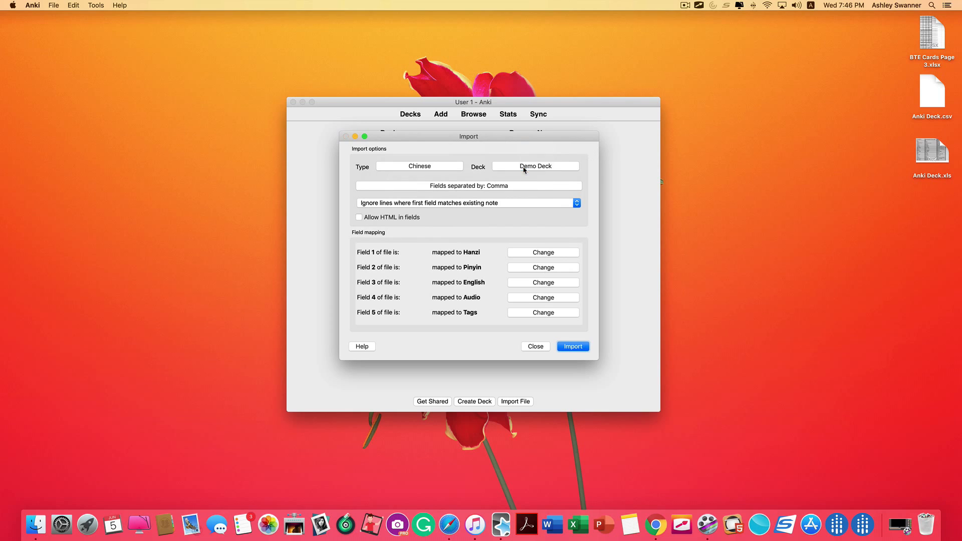
click(535, 166)
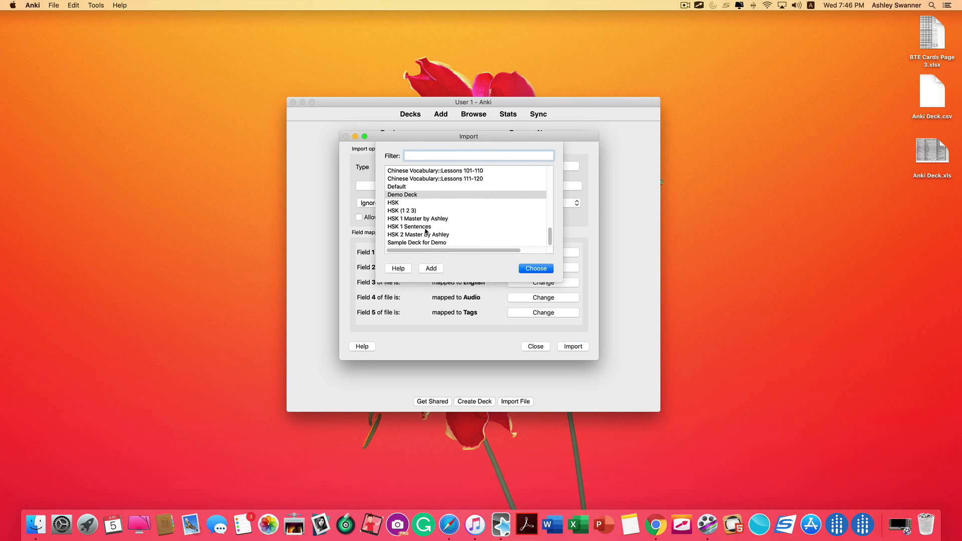
click(417, 243)
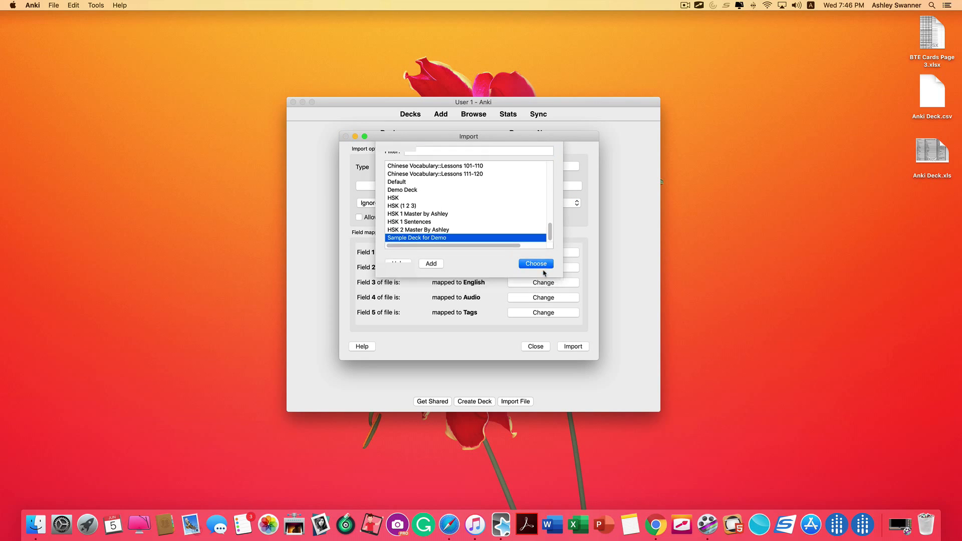
click(536, 264)
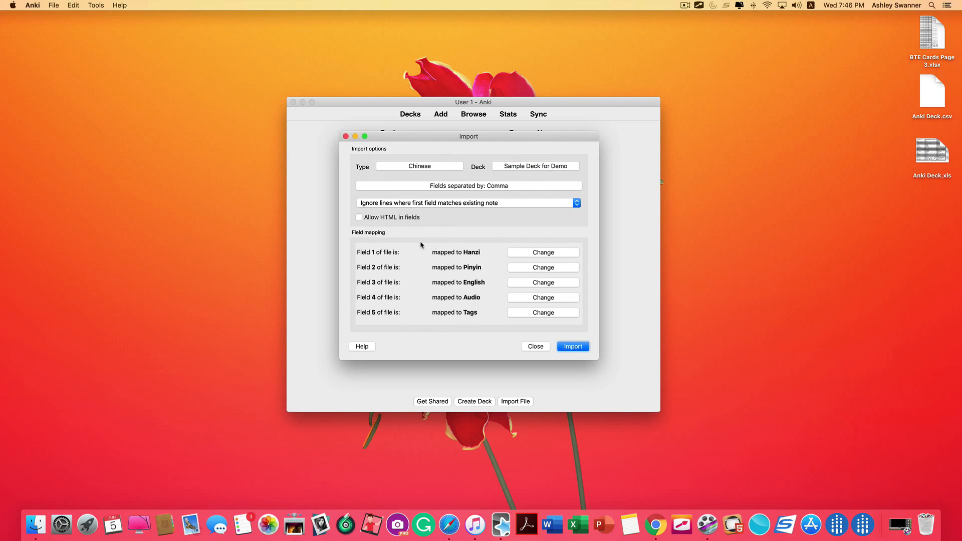
mouse_move(496, 254)
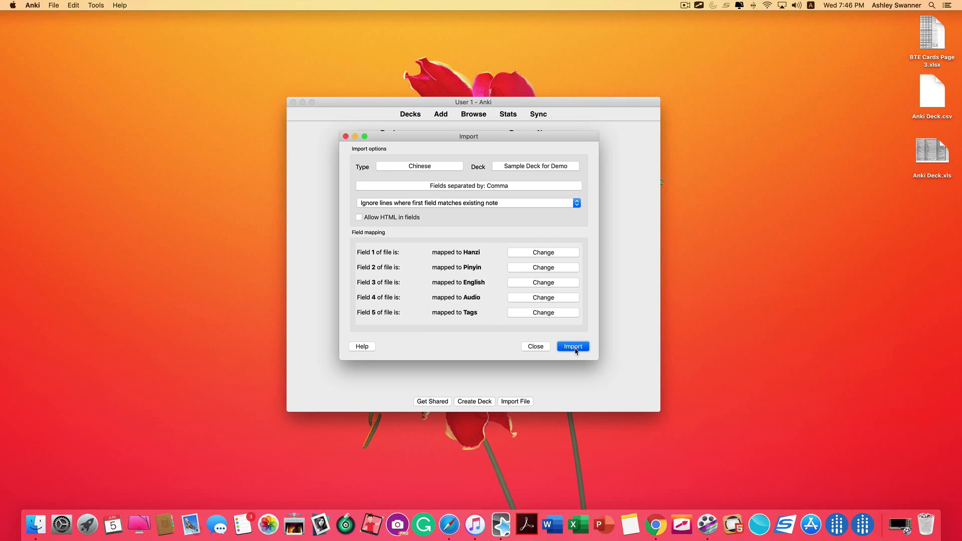
click(573, 346)
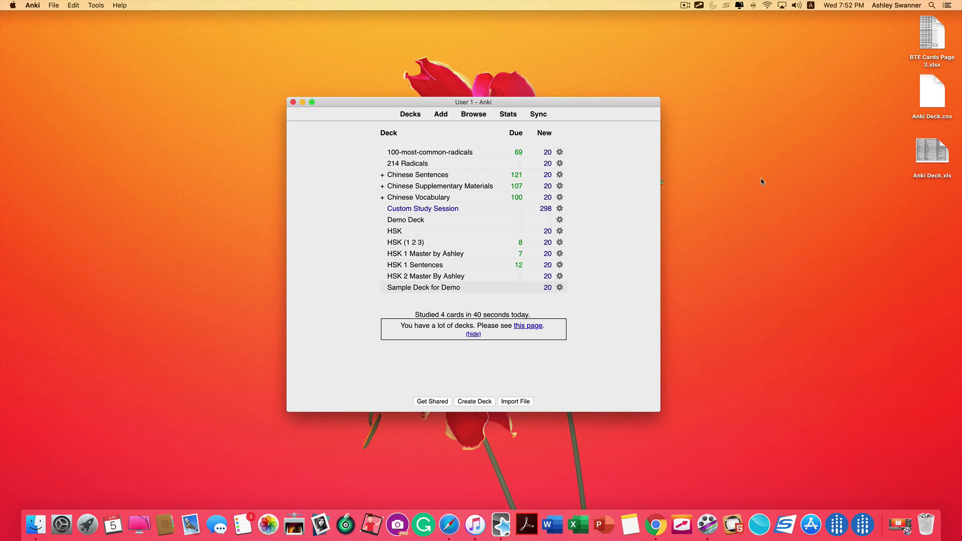
mouse_move(753, 324)
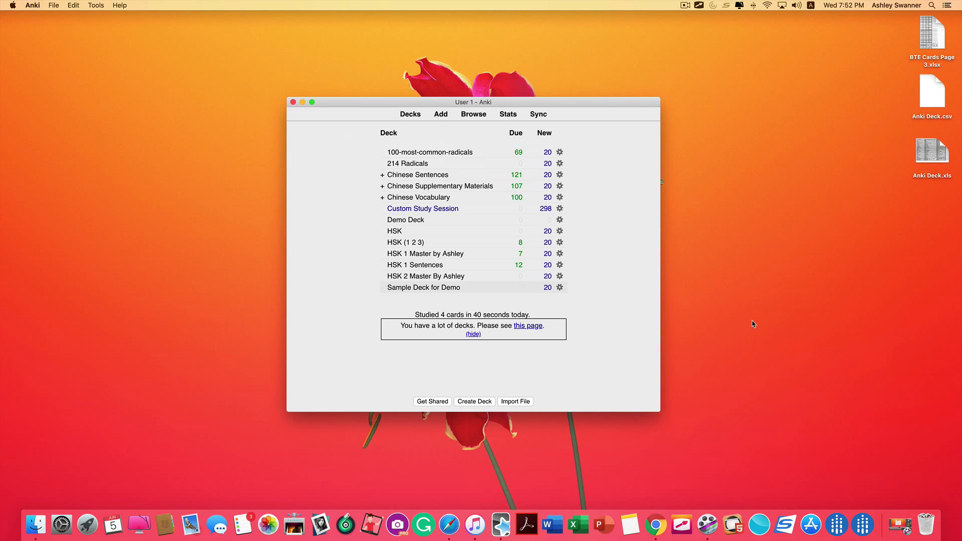
mouse_move(472, 393)
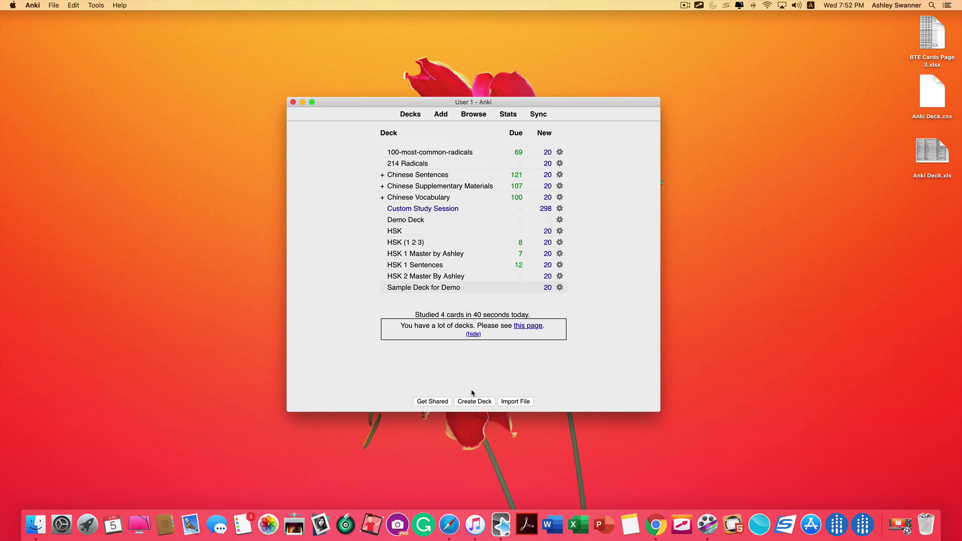
Reopen File > Import and choose Anki Deck.csv from the desktop.
click(67, 4)
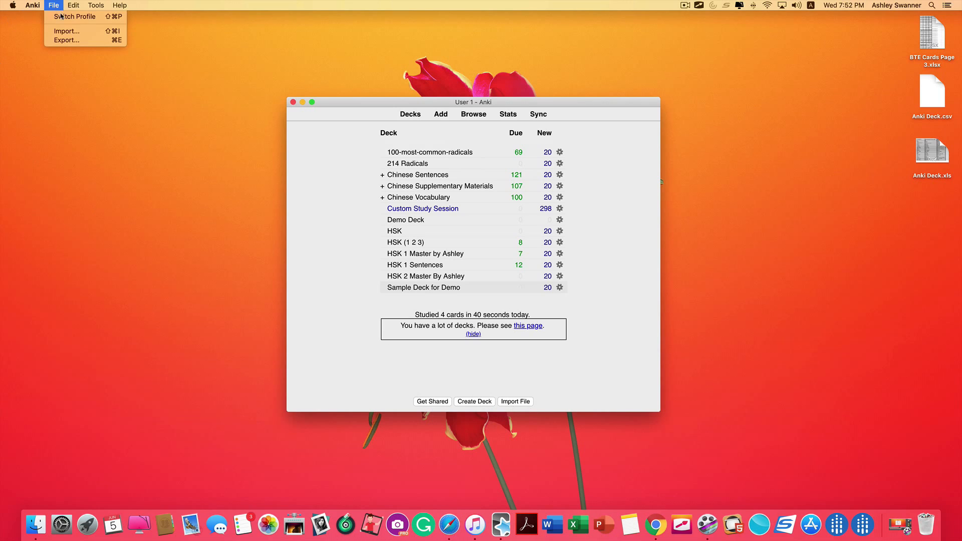
click(65, 31)
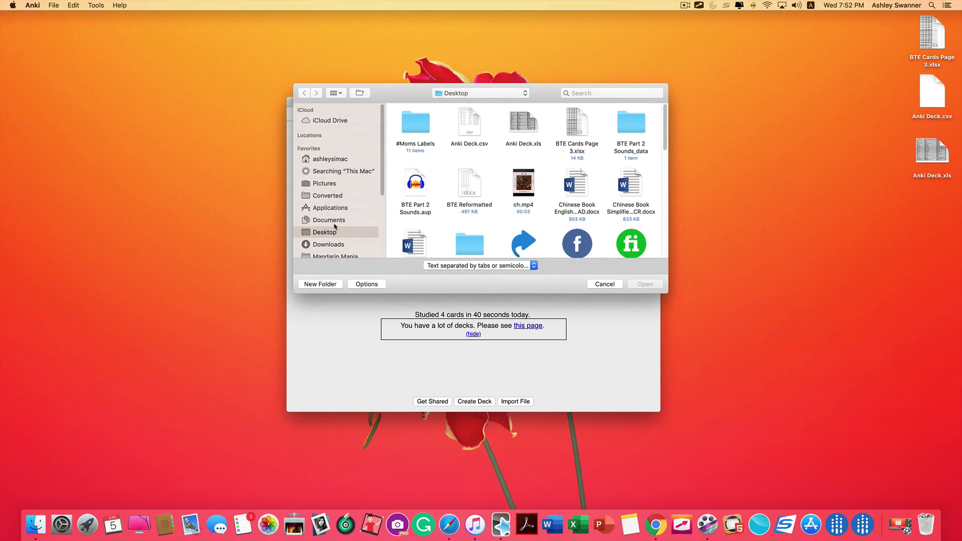
click(470, 122)
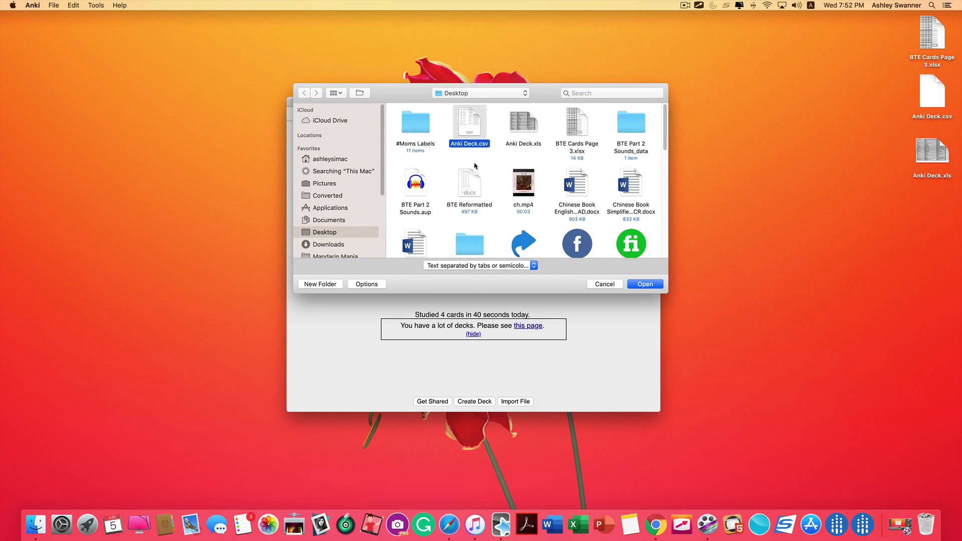
click(645, 284)
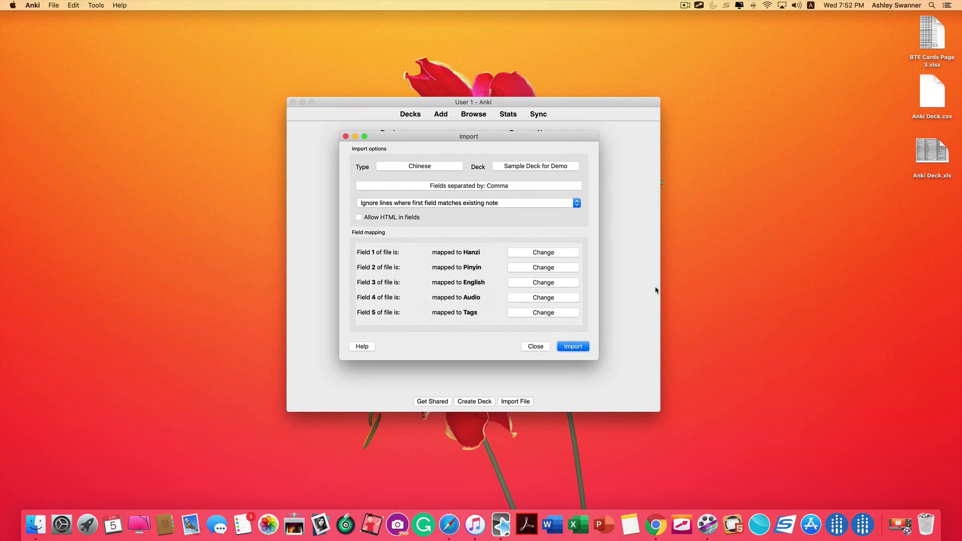
mouse_move(436, 169)
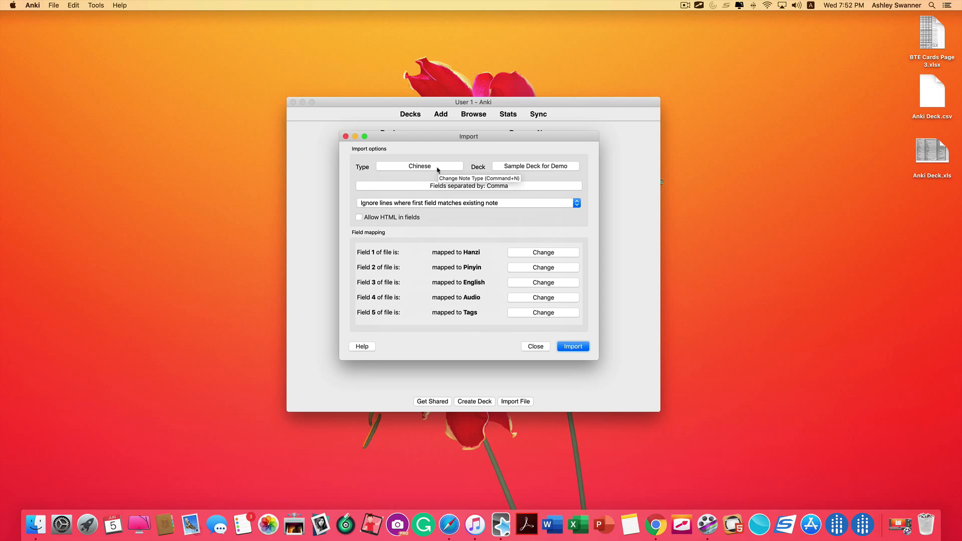
Set the destination to Demo Deck and run the import.
click(419, 166)
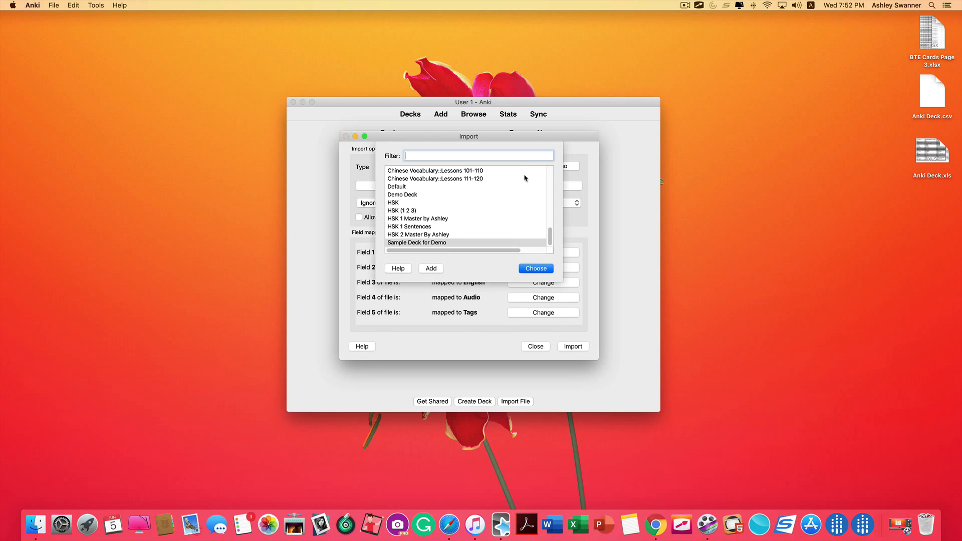
click(402, 195)
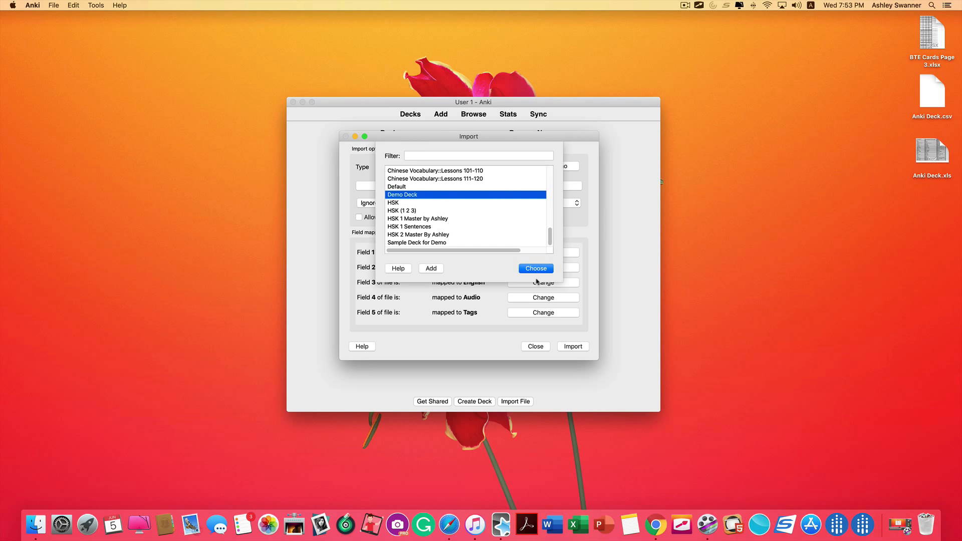
click(536, 268)
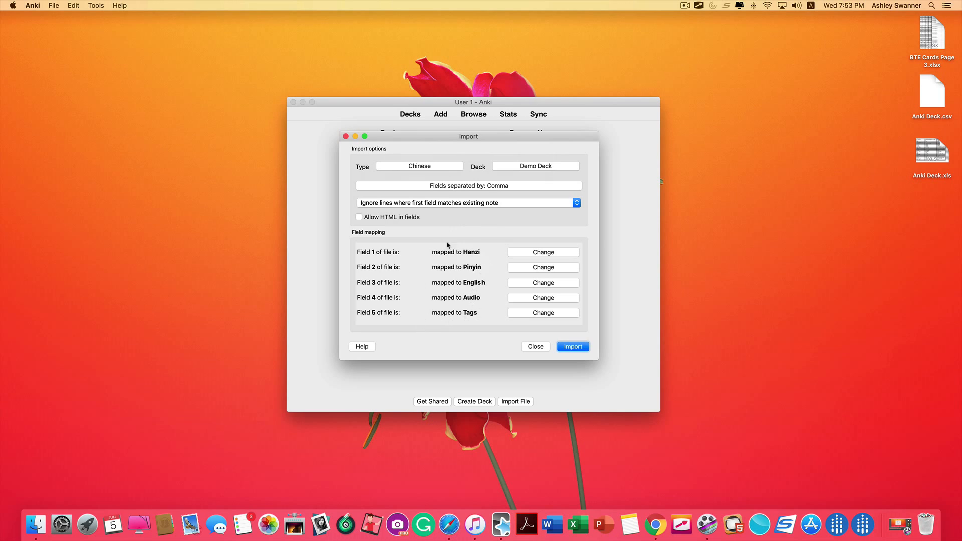
mouse_move(472, 328)
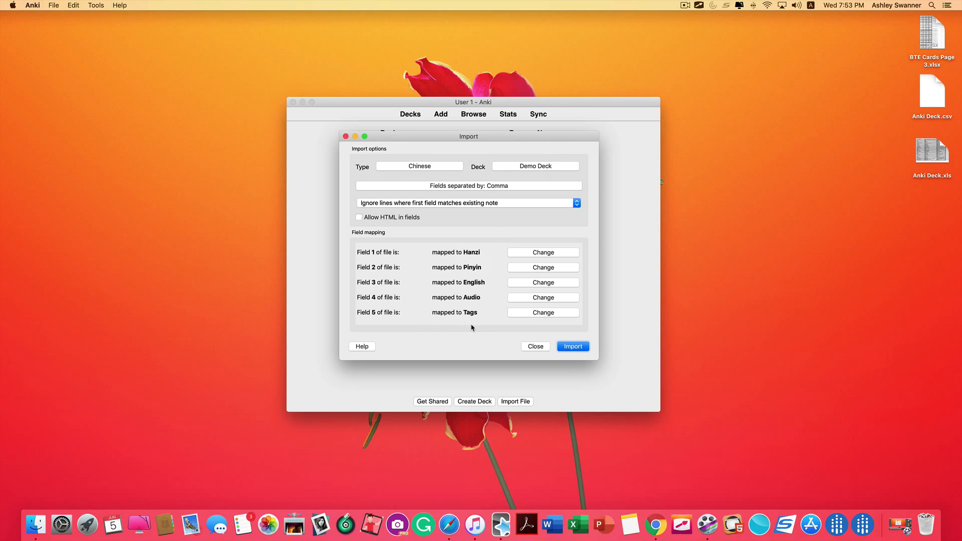
mouse_move(470, 323)
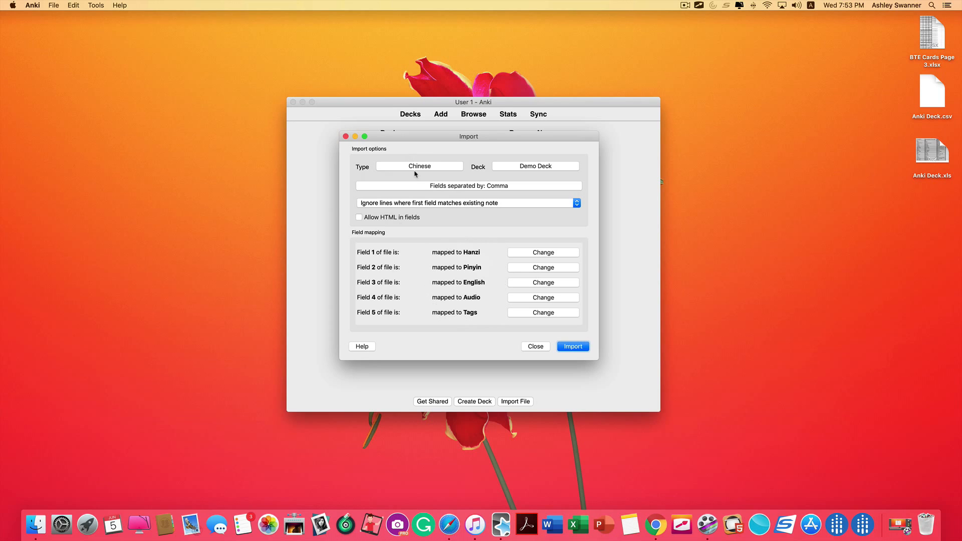
mouse_move(470, 267)
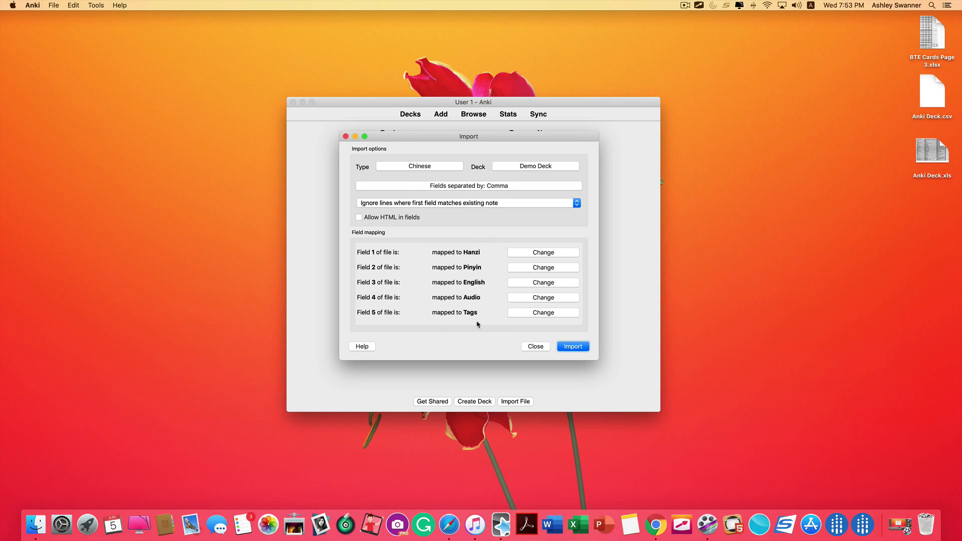
click(572, 347)
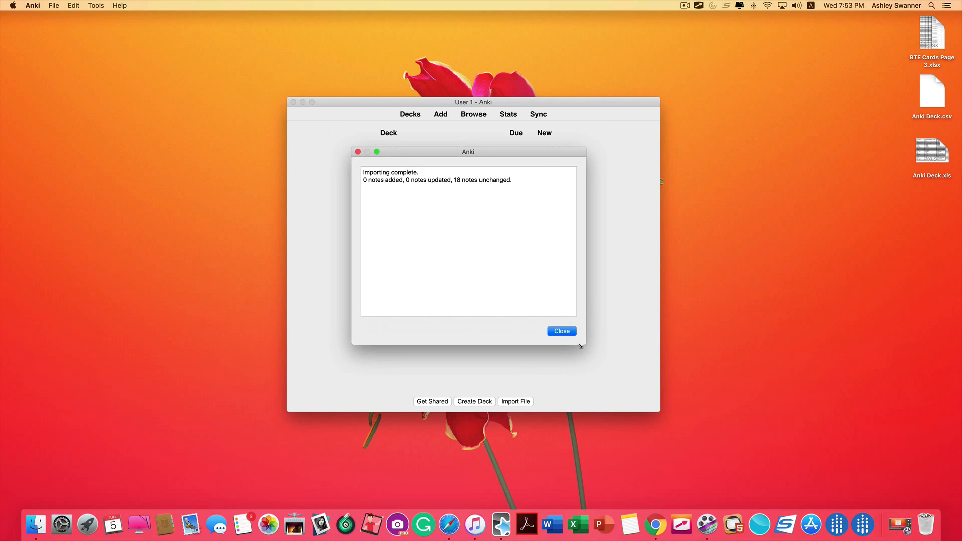
Close the Importing complete summary.
click(562, 331)
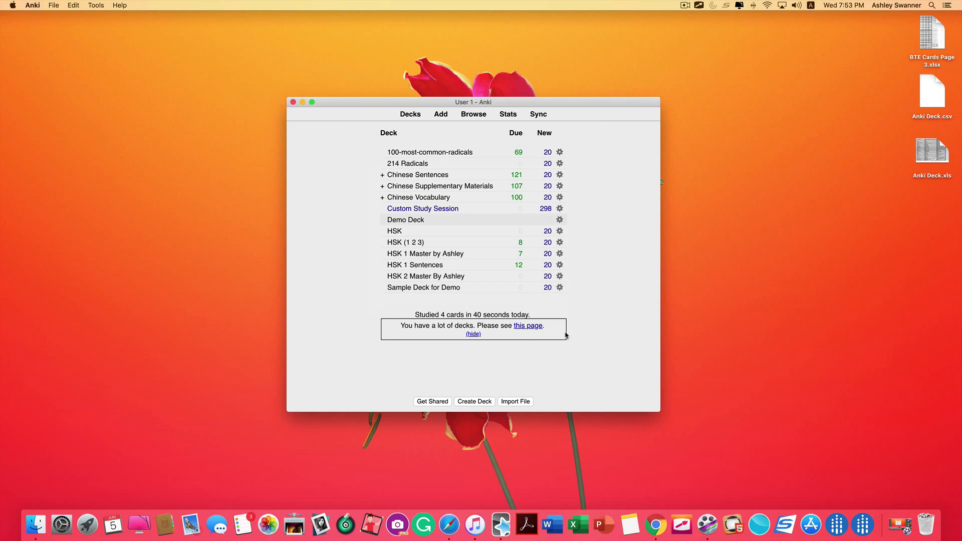
mouse_move(610, 329)
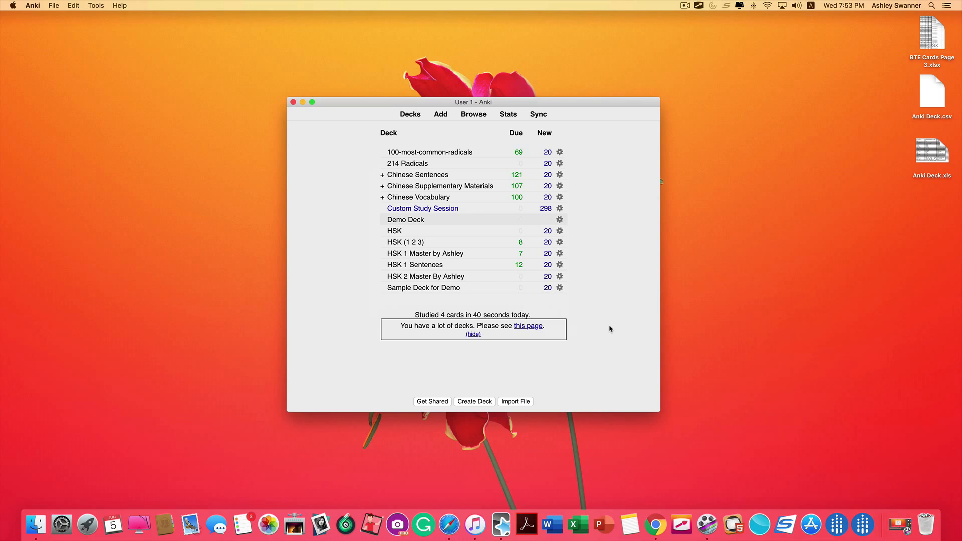